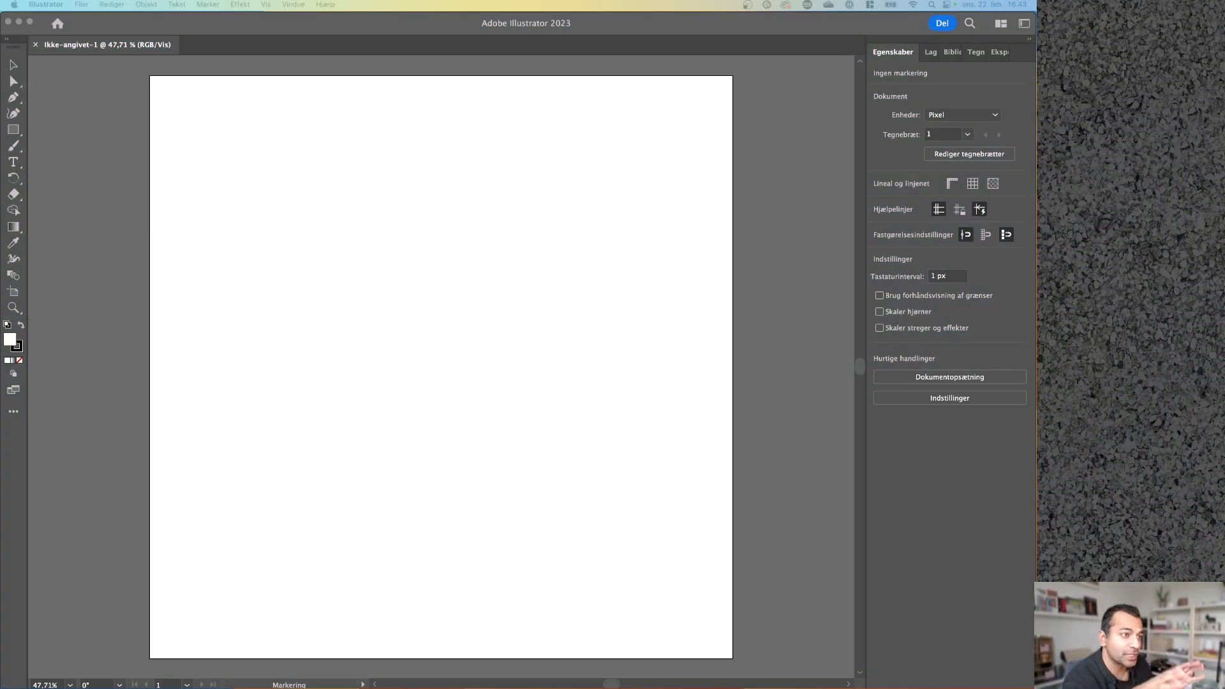
mouse_move(727, 309)
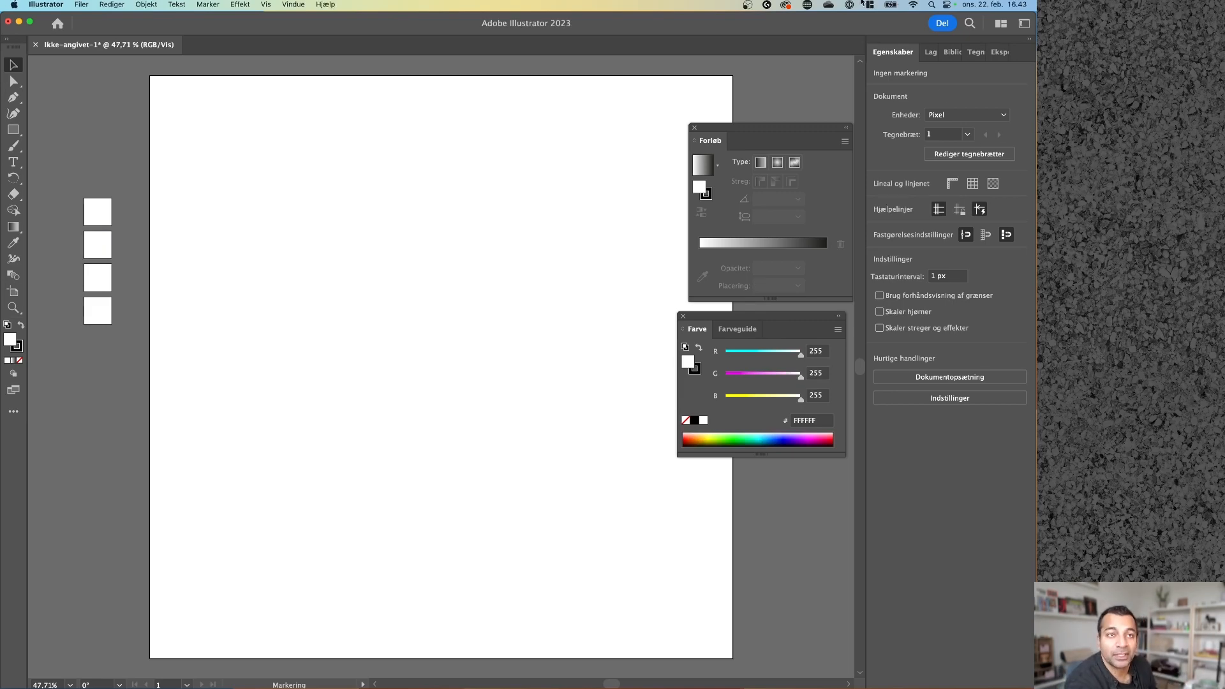
Fill the squares with teal-to-red swatches from the Afternoon Theme 7 colour library
click(908, 52)
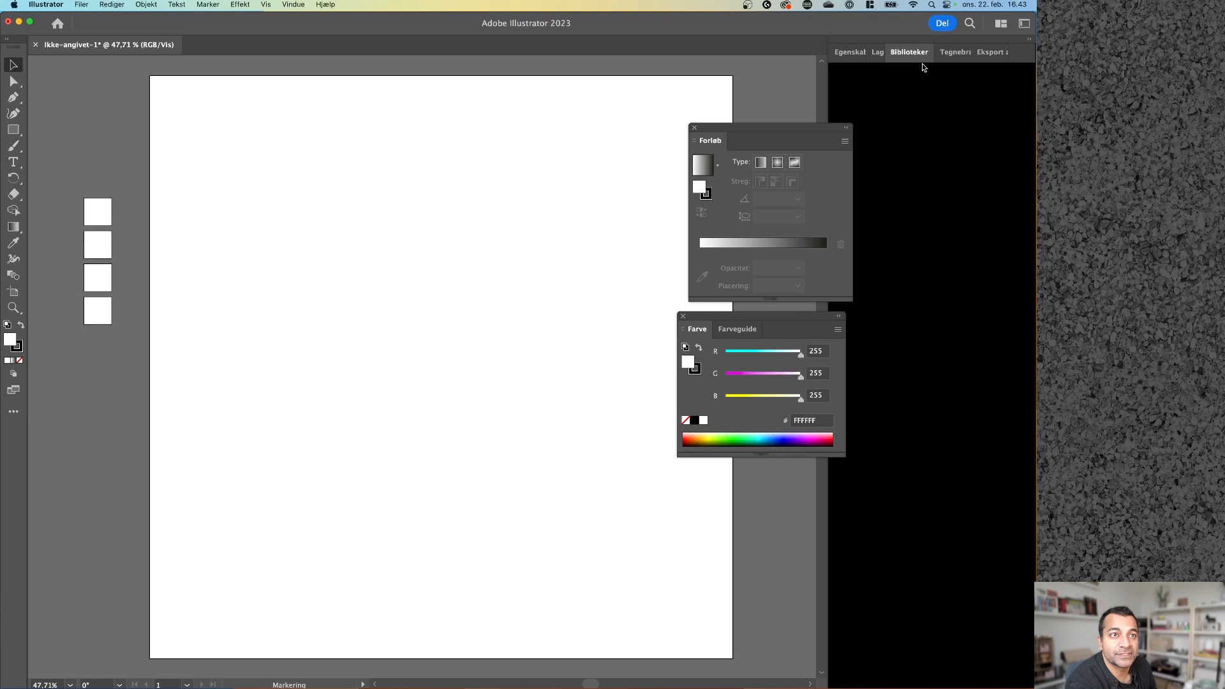
click(908, 52)
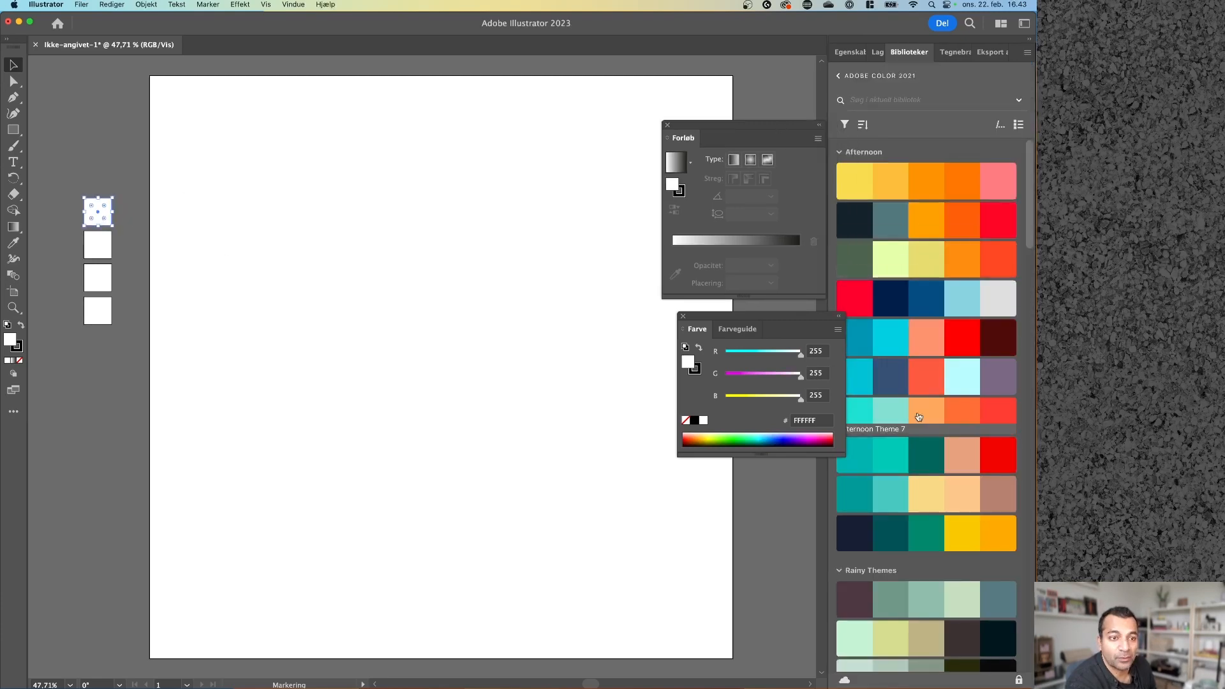
scroll(down, 3)
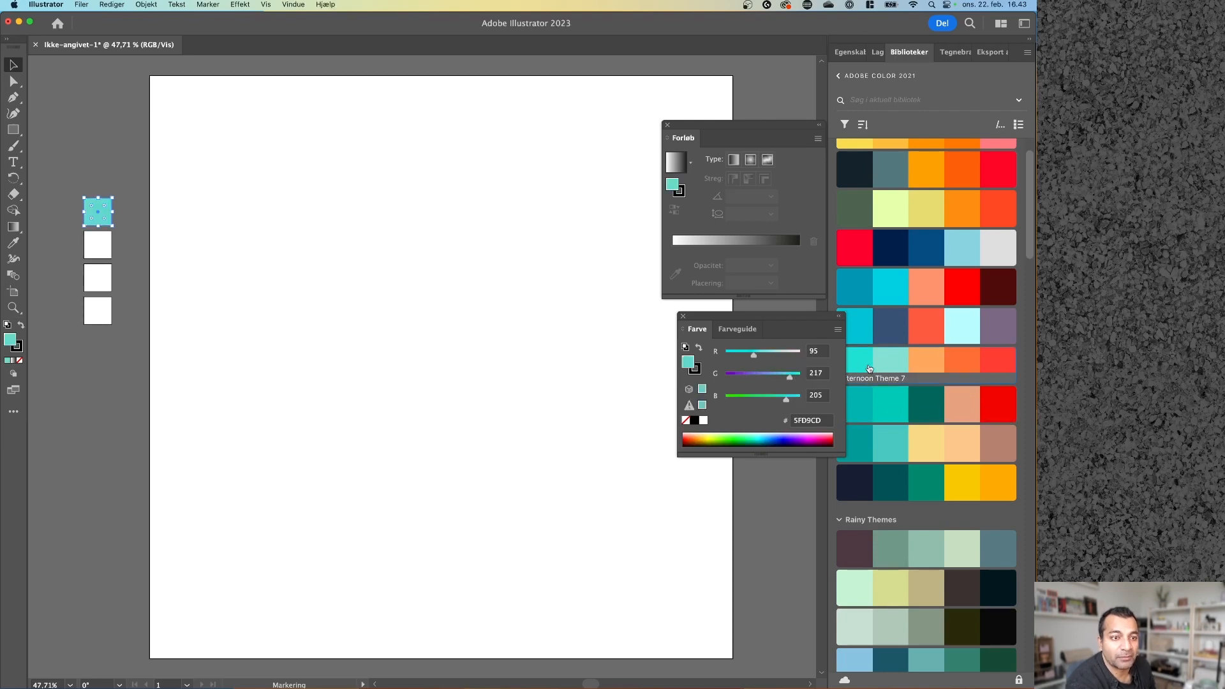
click(97, 244)
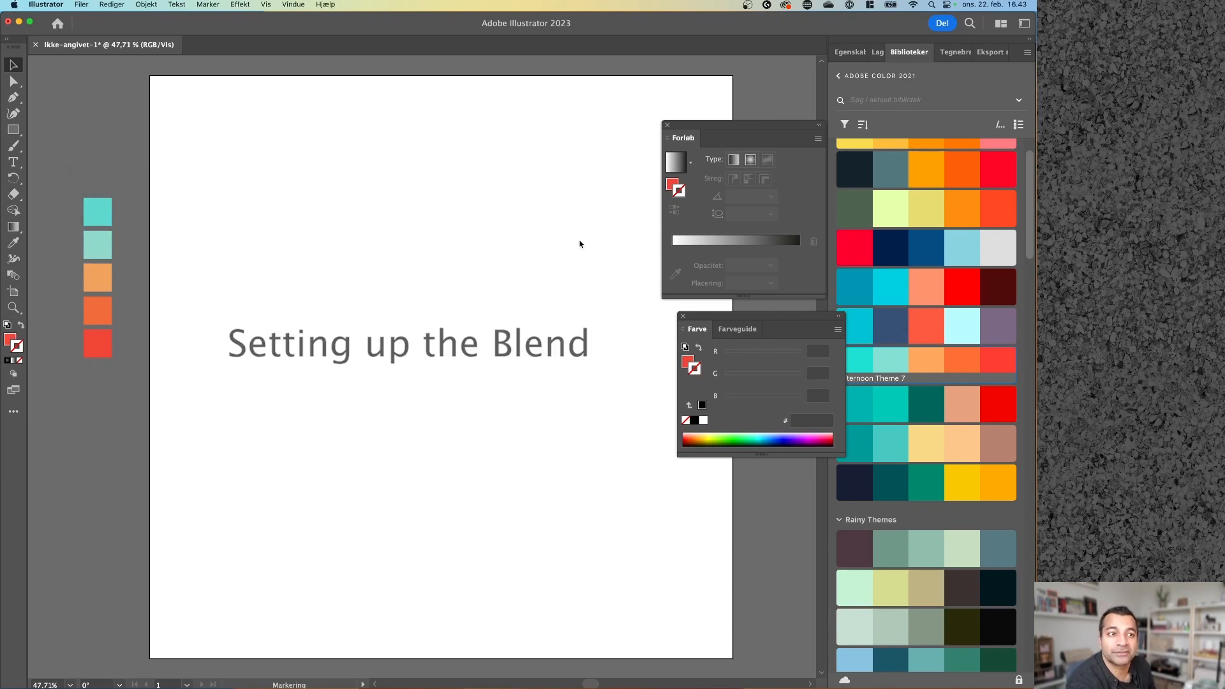
mouse_move(138, 155)
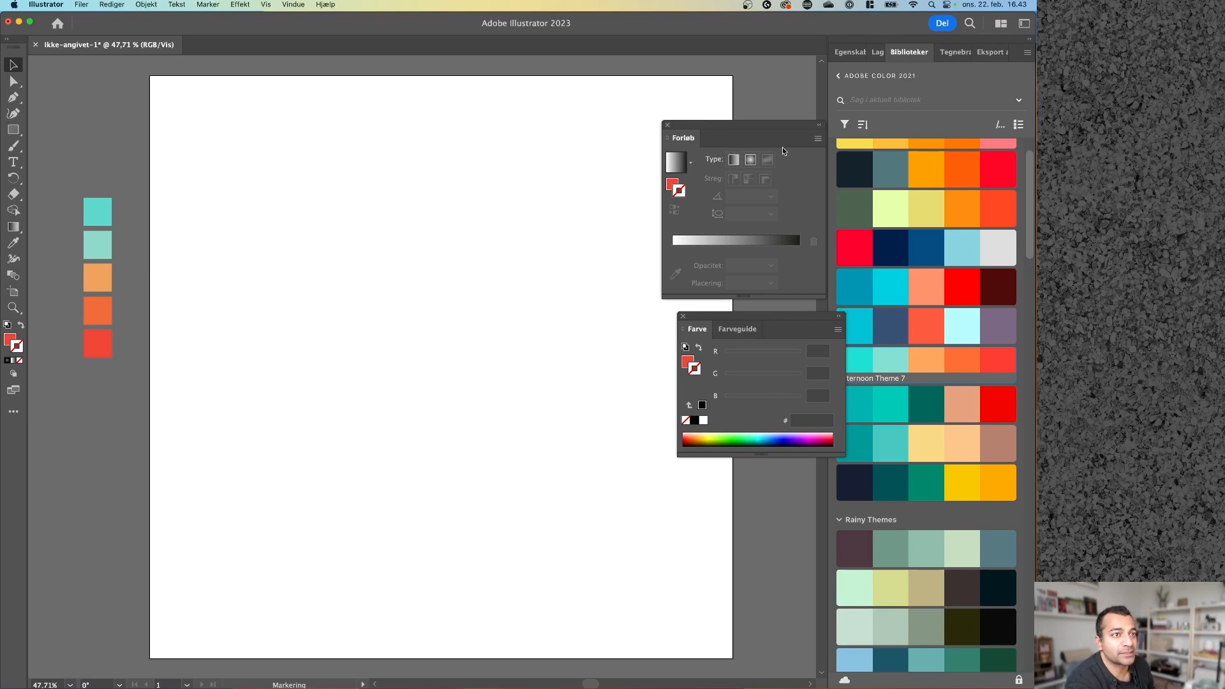
Draw a circle at the artboard's top left and apply a teal-to-orange gradient fill
drag(683, 138, 790, 112)
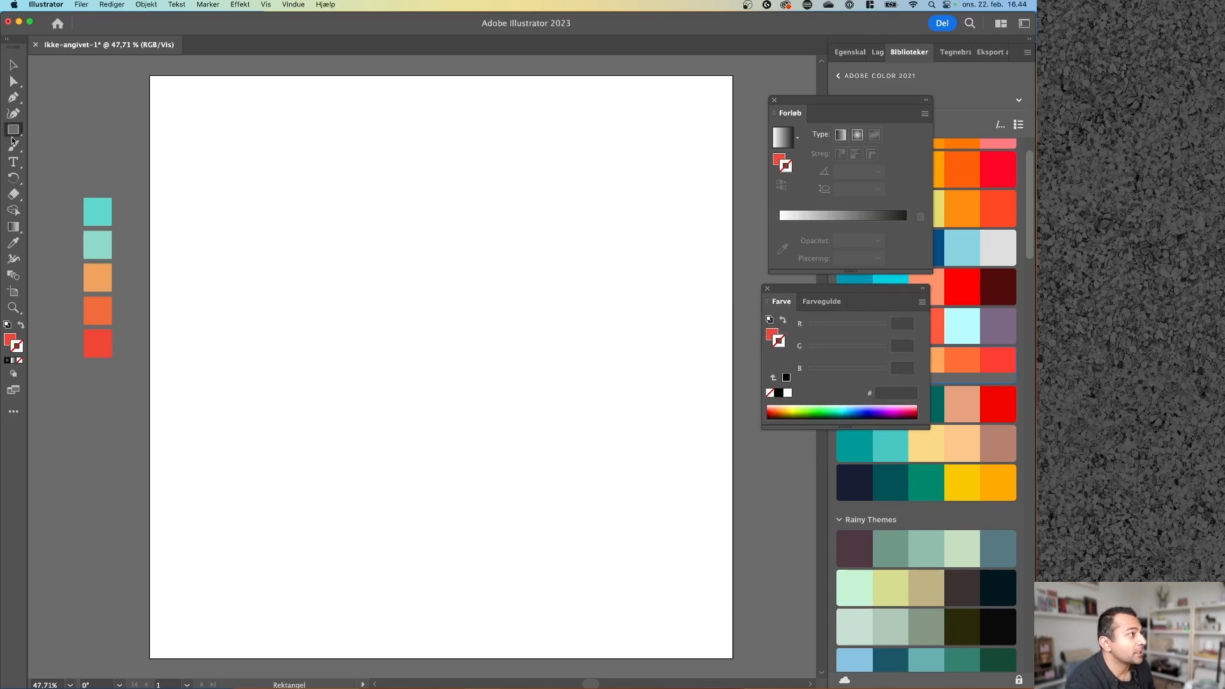
drag(213, 133, 279, 210)
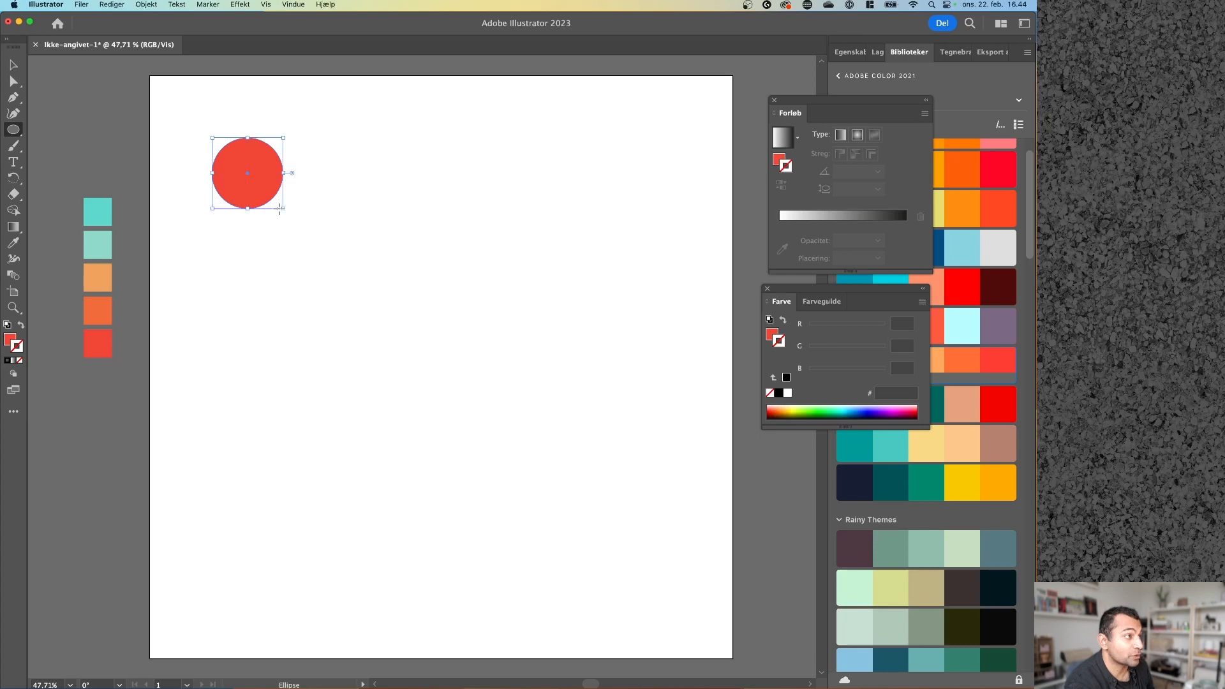
mouse_move(13, 129)
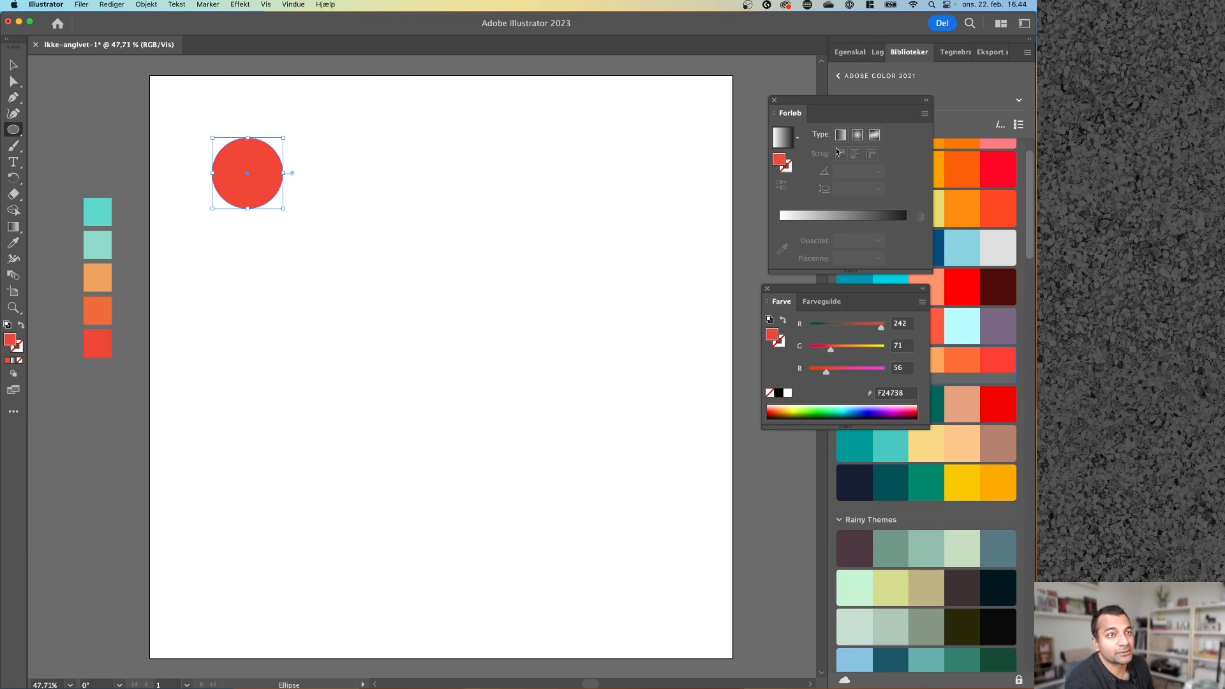
click(841, 135)
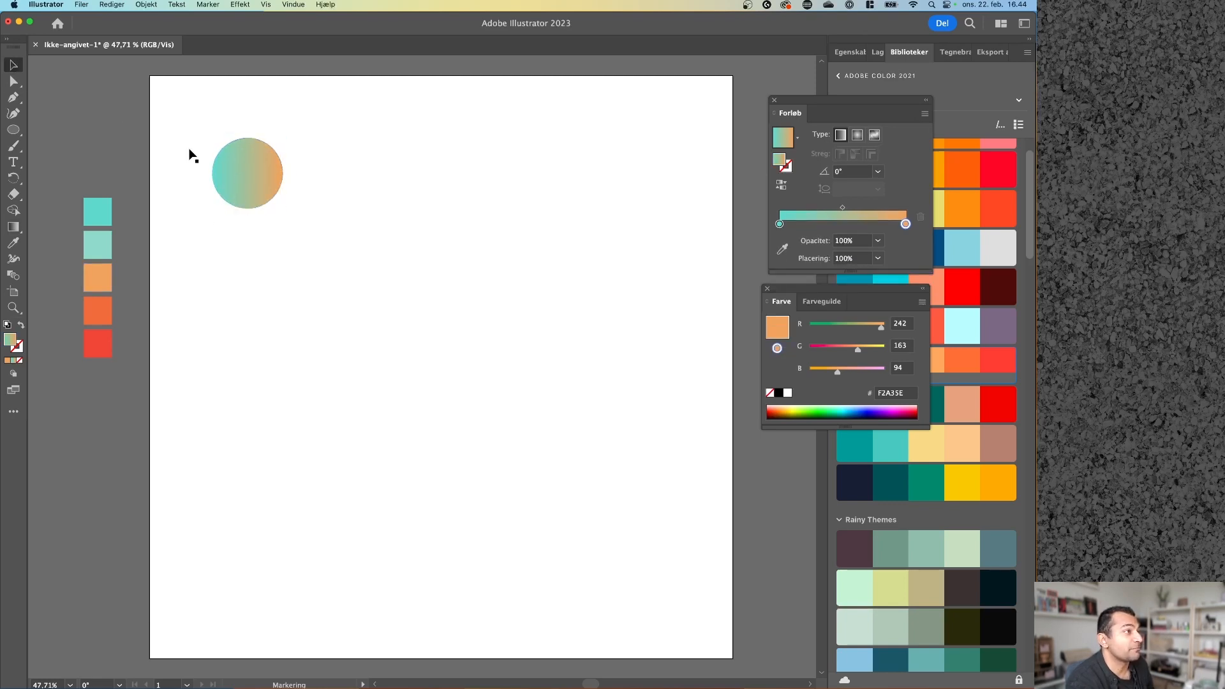
Alt-drag a copy of the gradient circle rightward and make a blend of the two
click(247, 173)
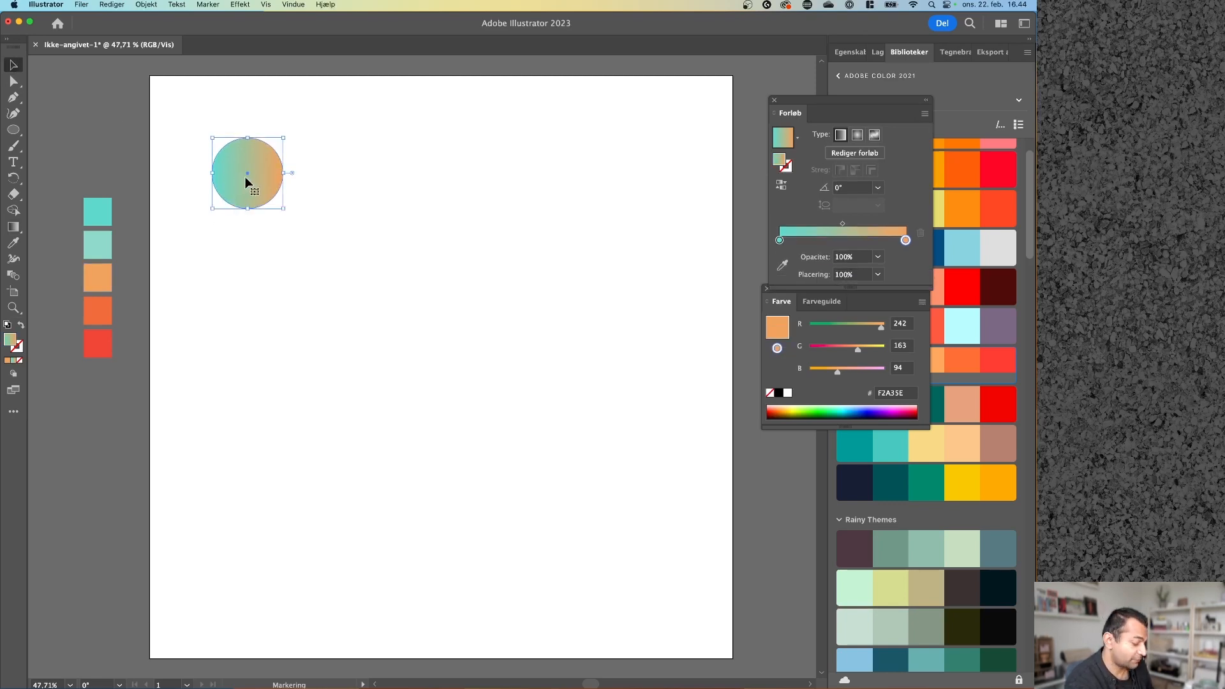
drag(247, 173, 593, 174)
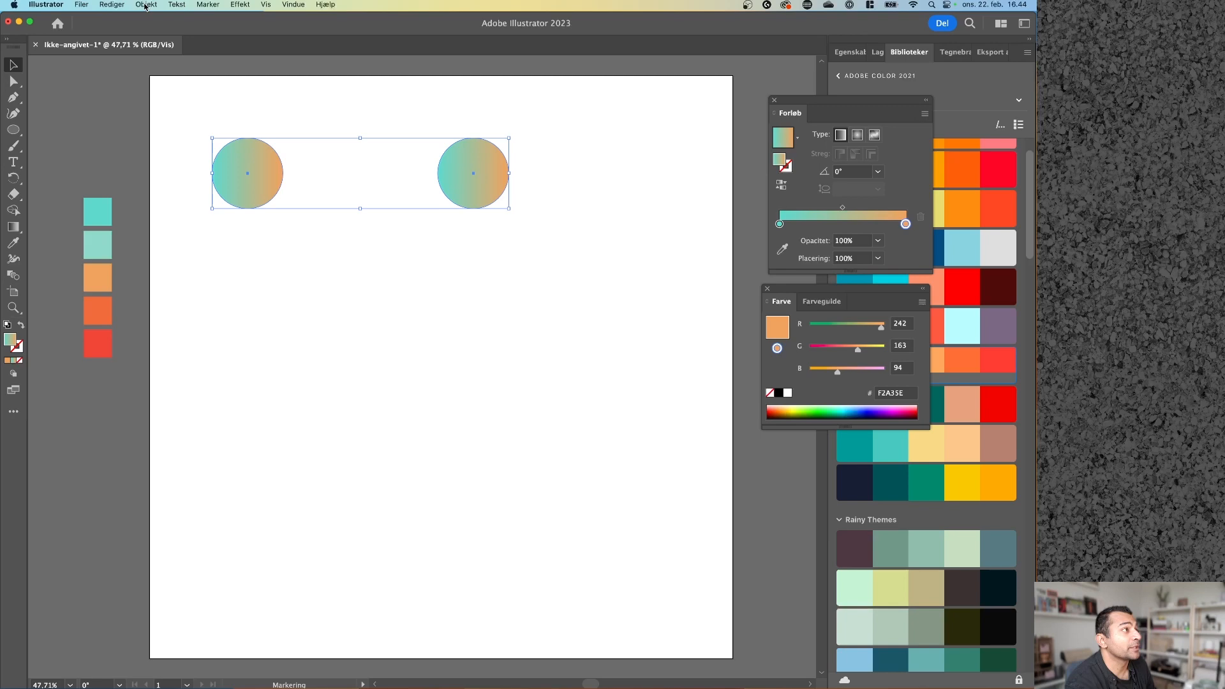
click(146, 5)
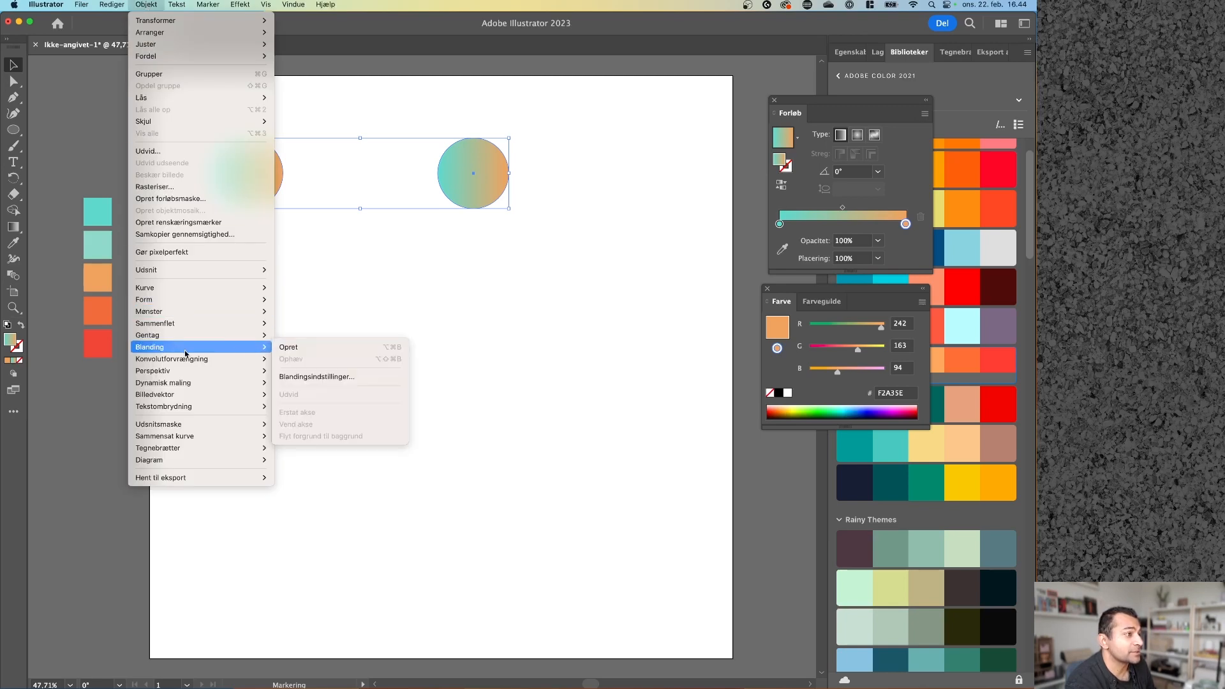
click(288, 347)
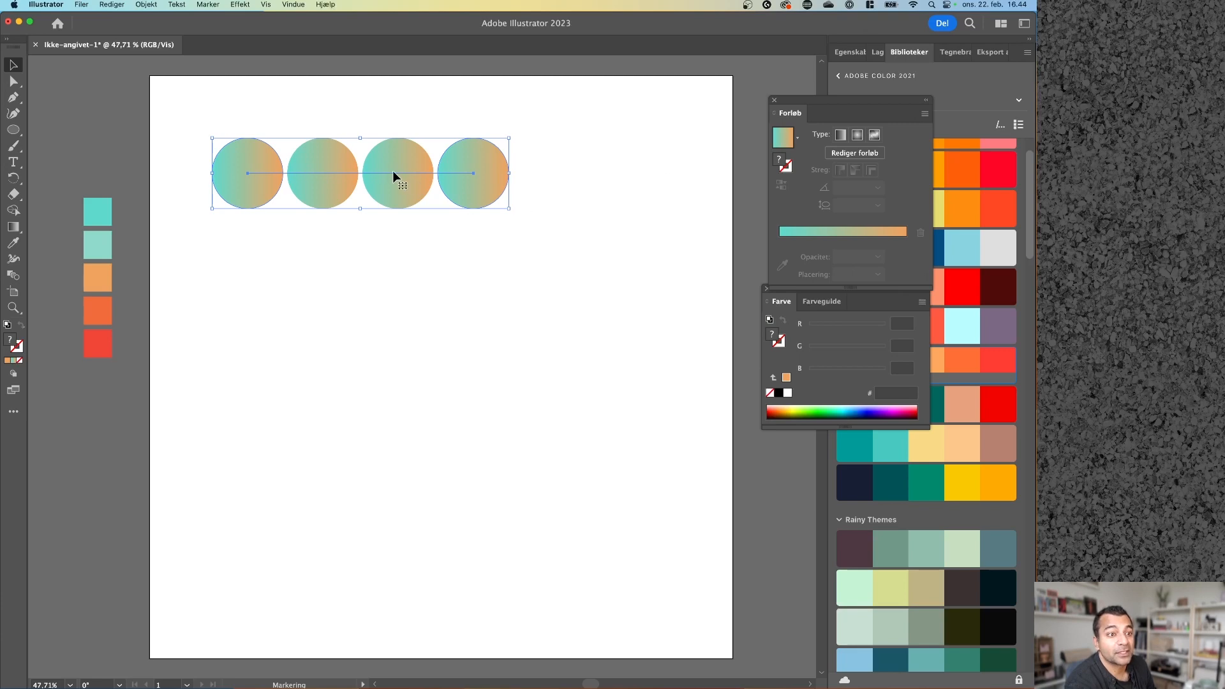
click(893, 51)
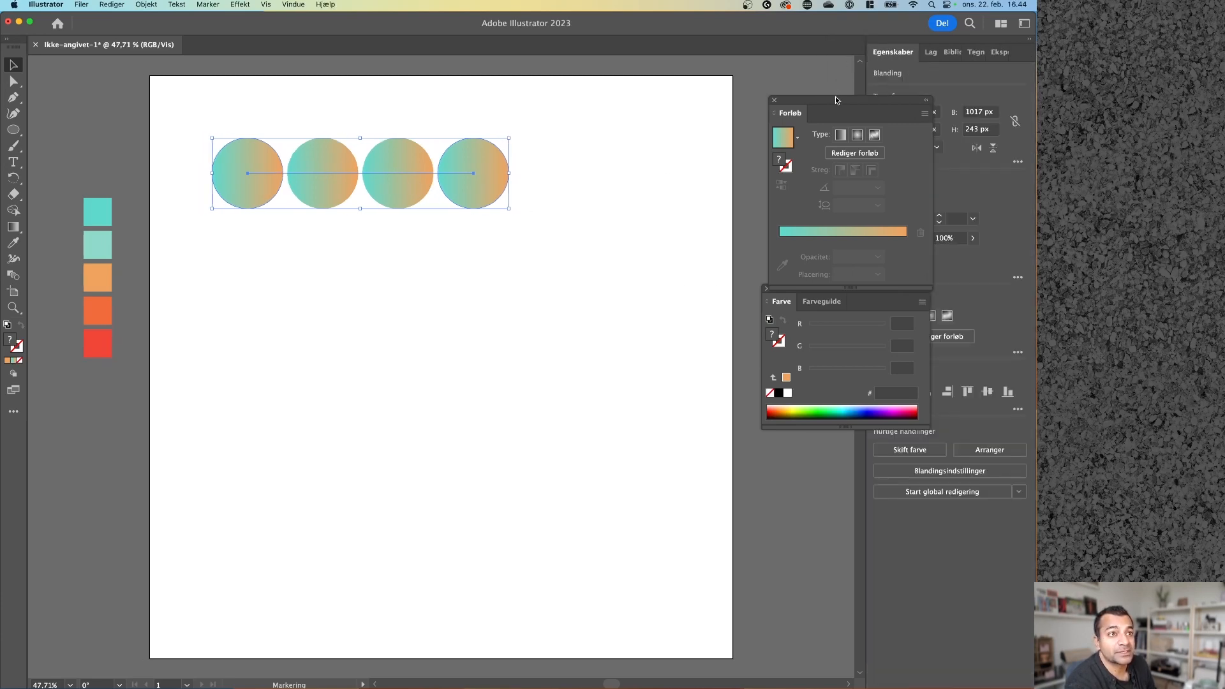
drag(851, 101, 686, 115)
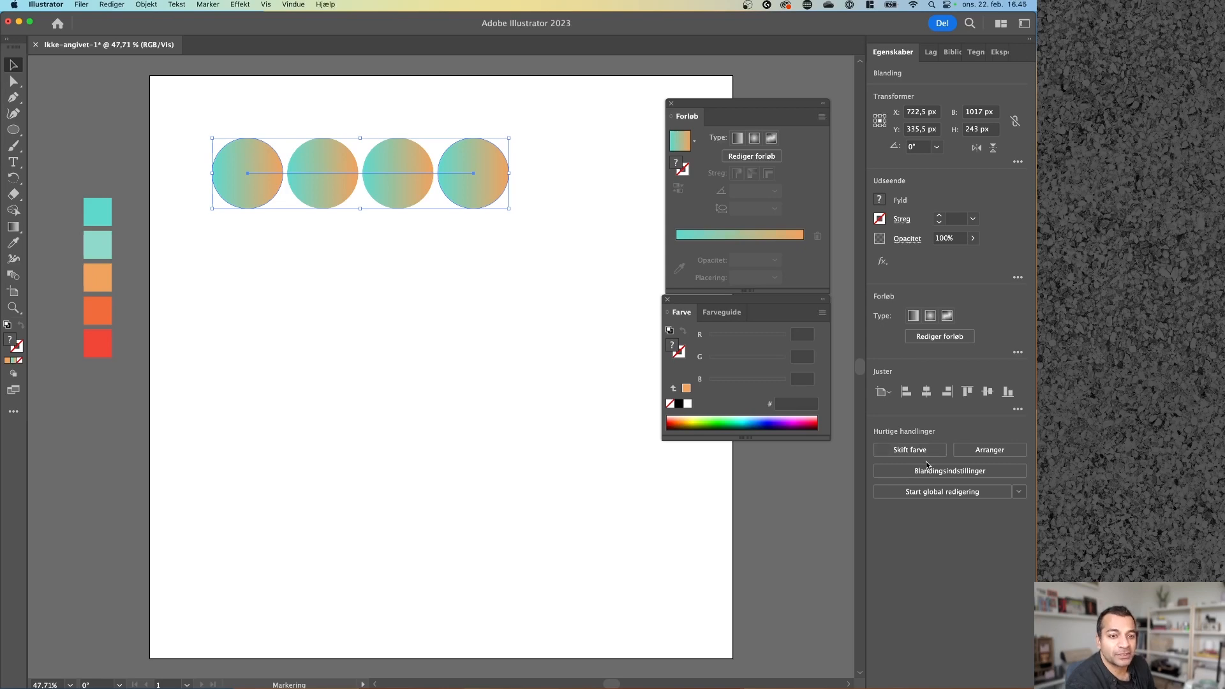
Set the blend spacing to Specified Distance of 4 px in Blend Options
click(949, 471)
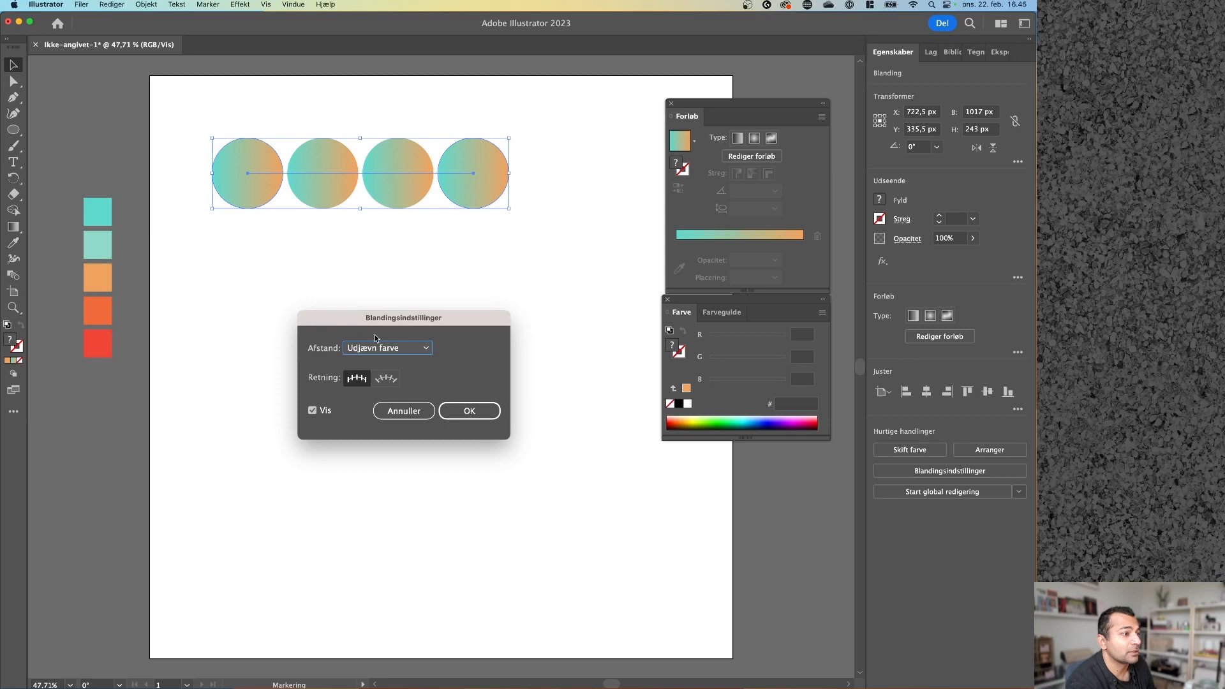
click(386, 347)
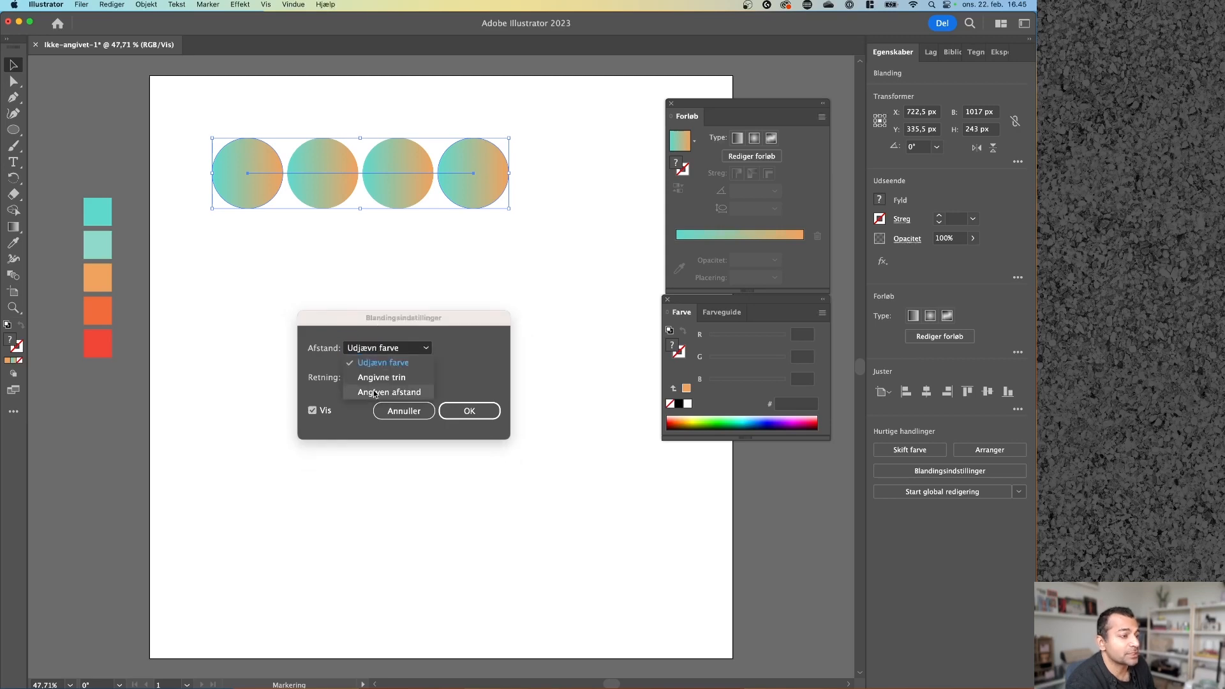
click(387, 391)
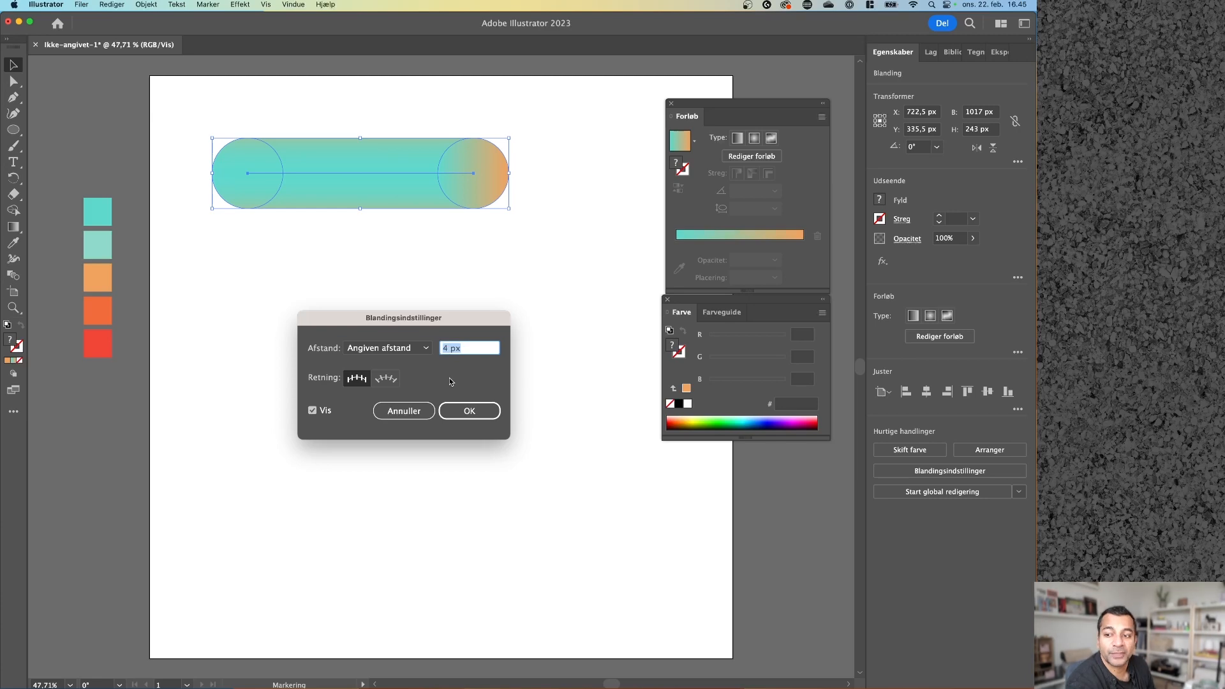
click(469, 410)
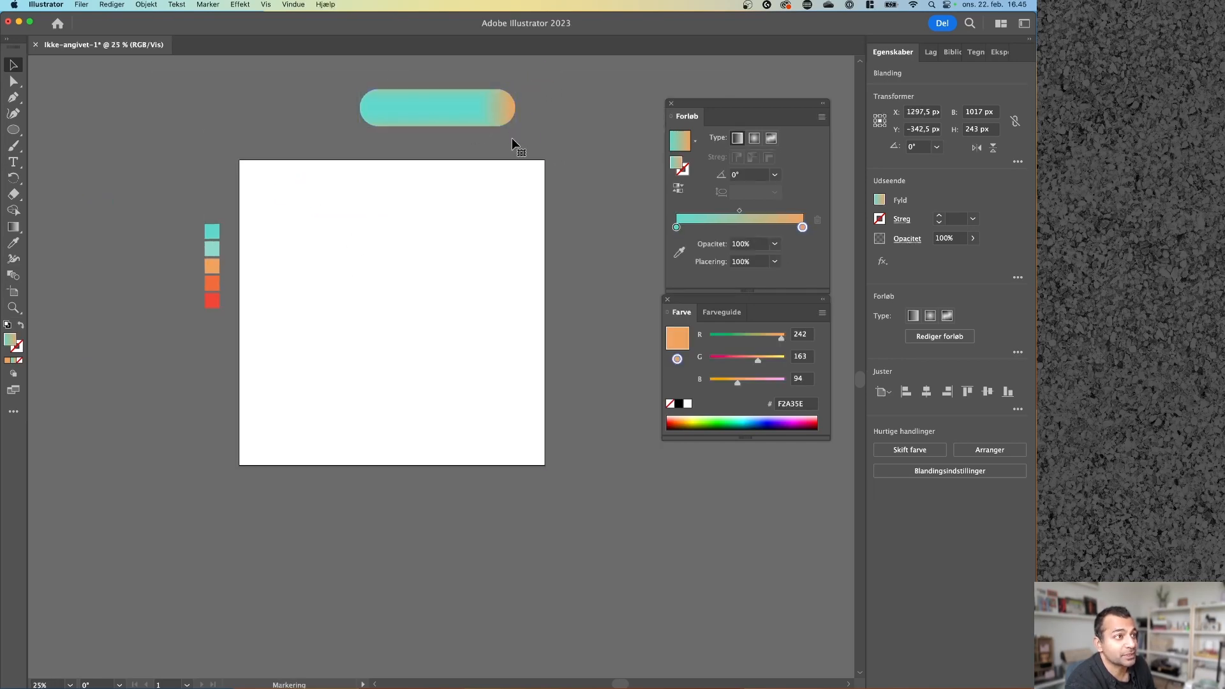
Shift-select the tube-shaped gradient blend together with the looping curved path
click(436, 107)
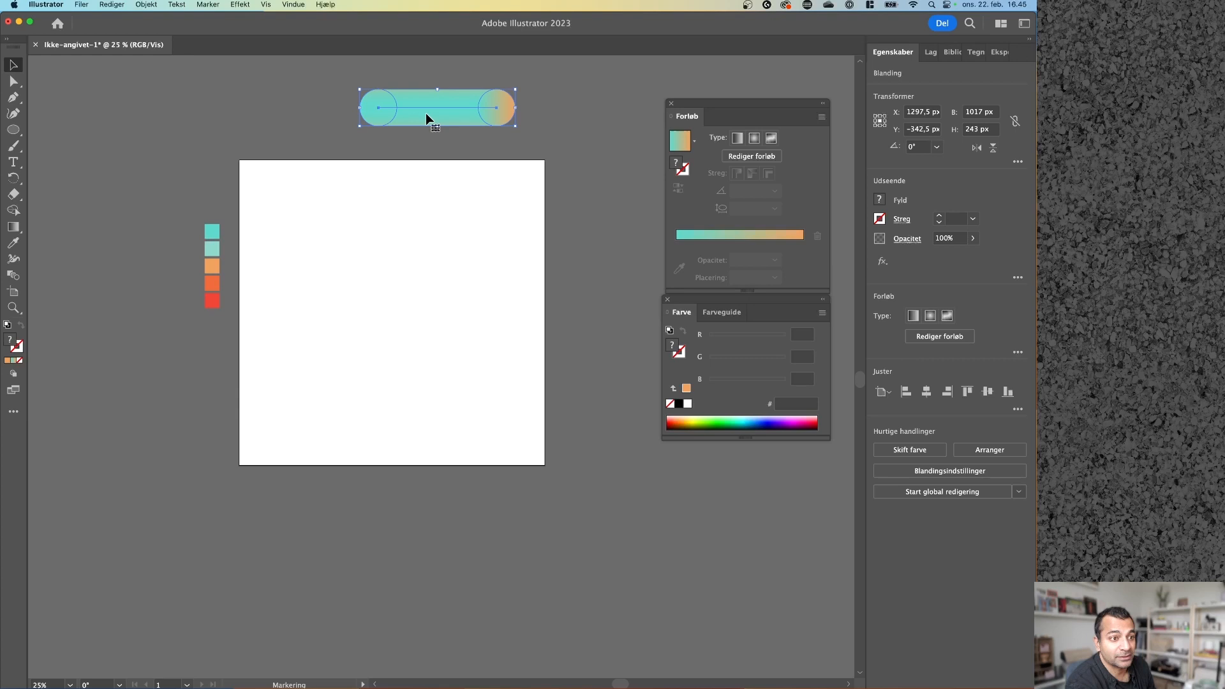
click(378, 143)
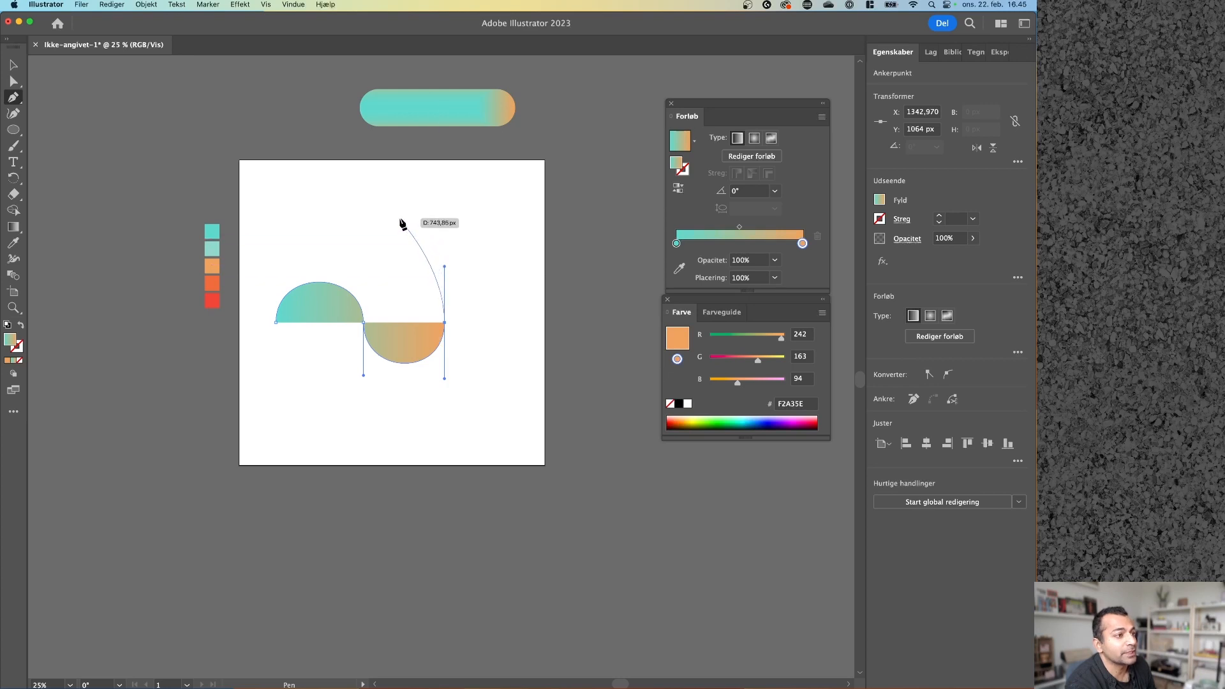
mouse_move(410, 221)
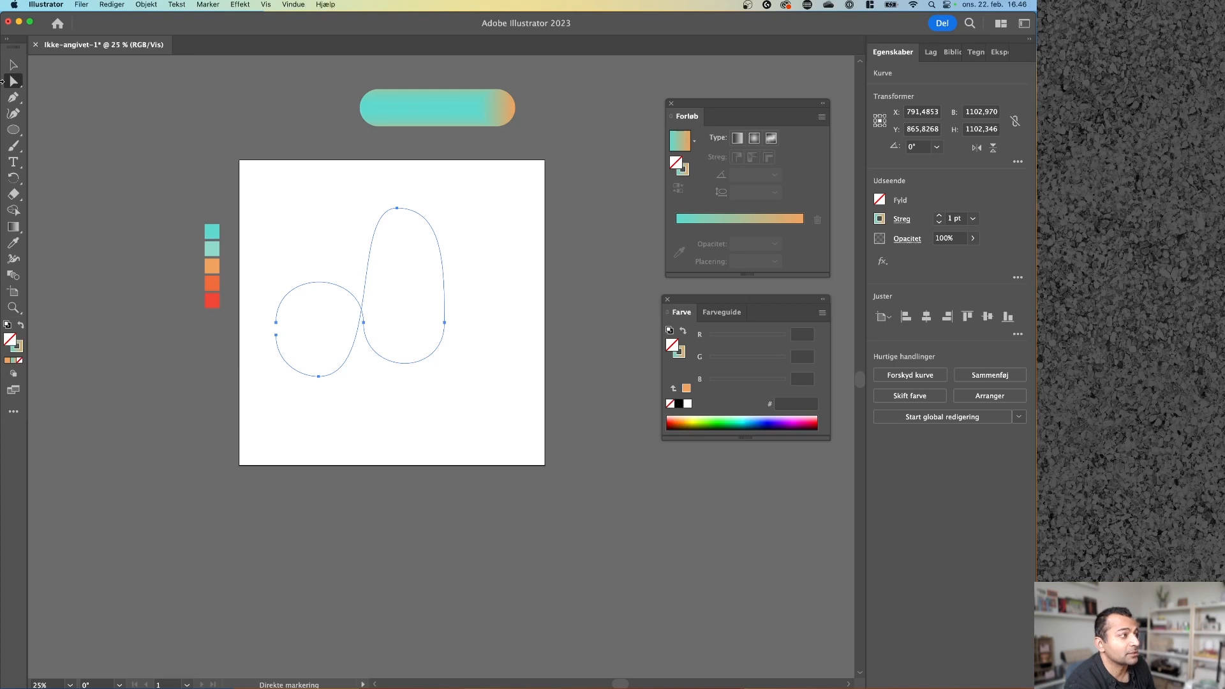
click(324, 291)
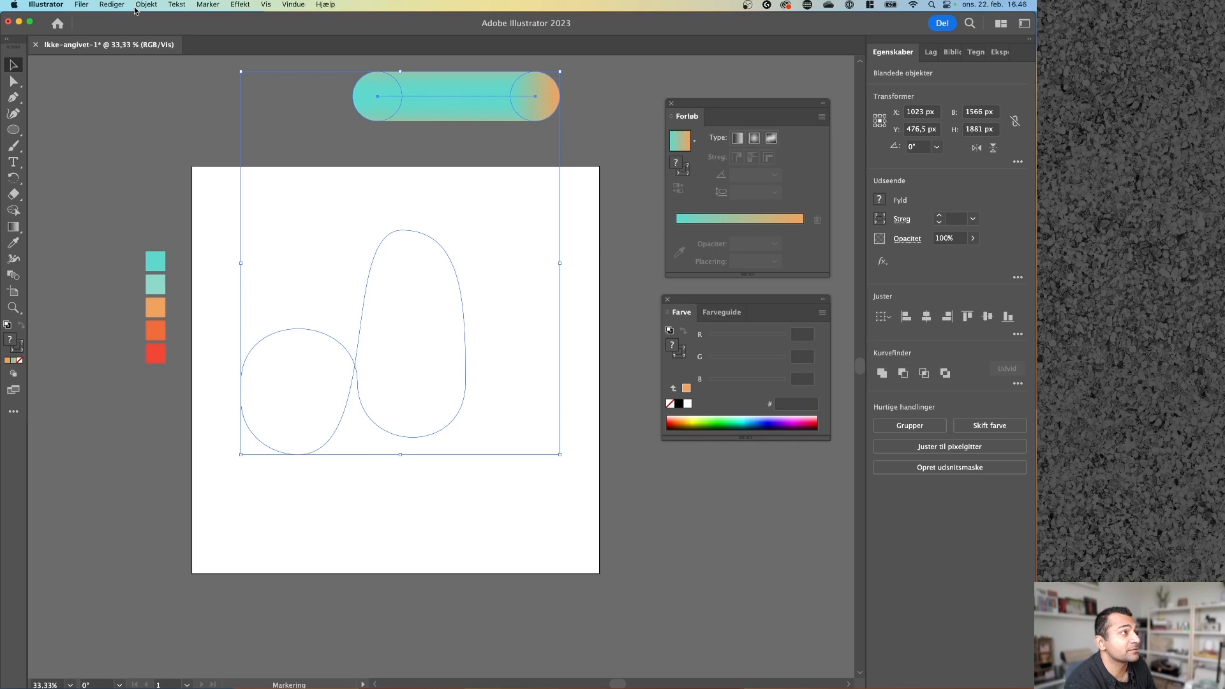
Apply Object > Blend > Replace Spine to wrap the blend along the looping curve
click(146, 5)
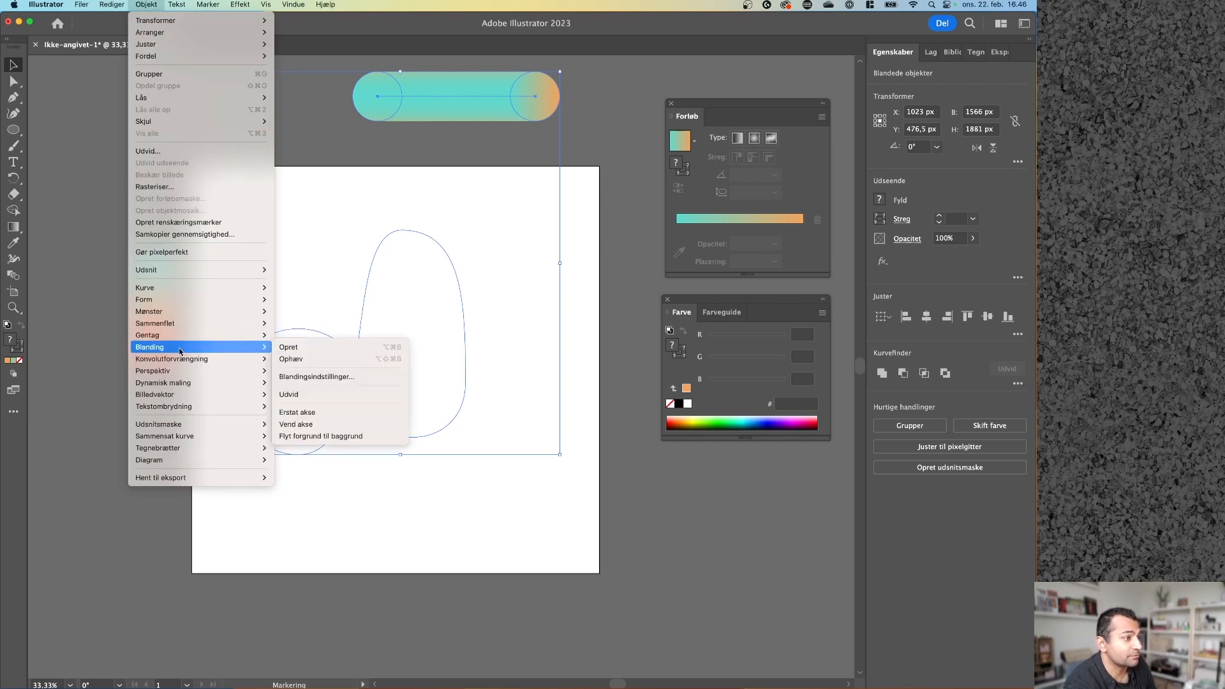
mouse_move(301, 411)
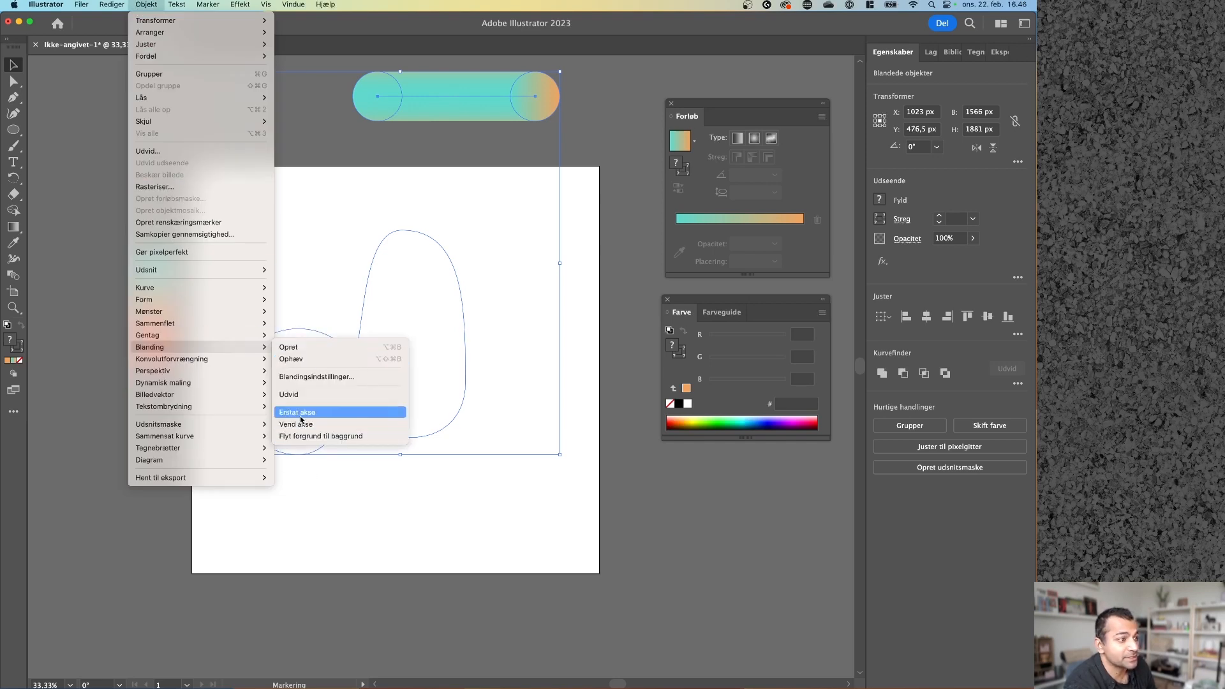
click(299, 412)
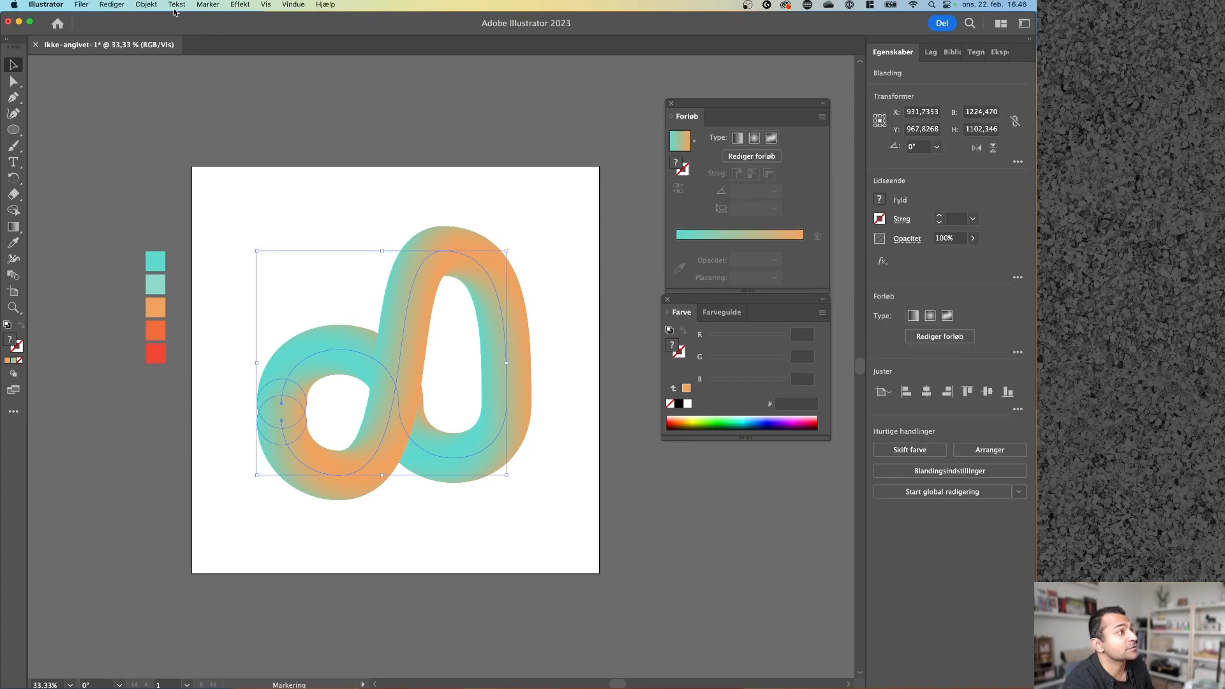
click(146, 5)
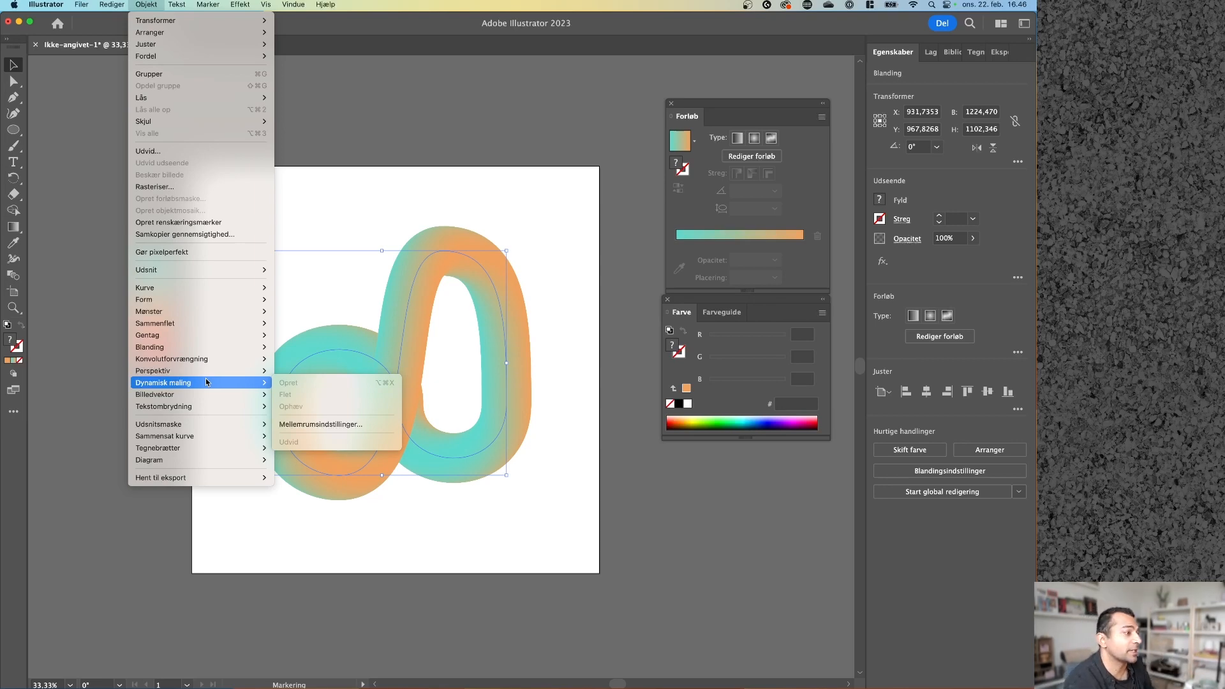
mouse_move(149, 347)
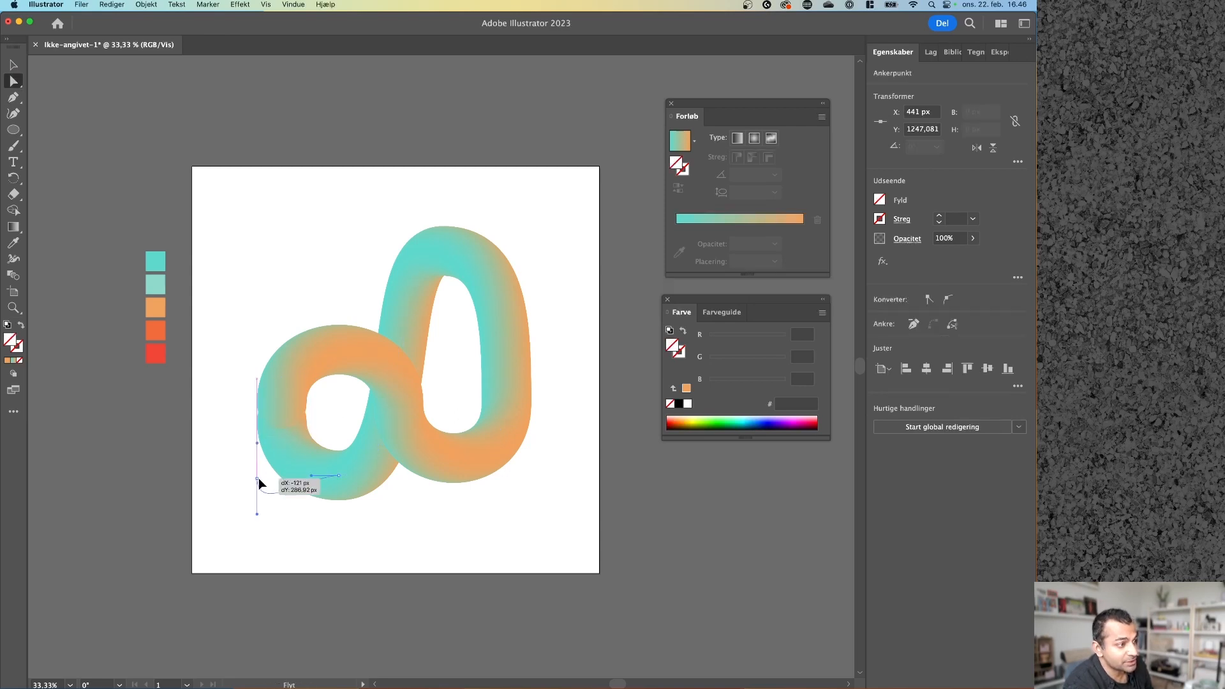
Drag the spine's anchor points and handles to lift the ribbon's tail over the loop
drag(260, 482, 356, 537)
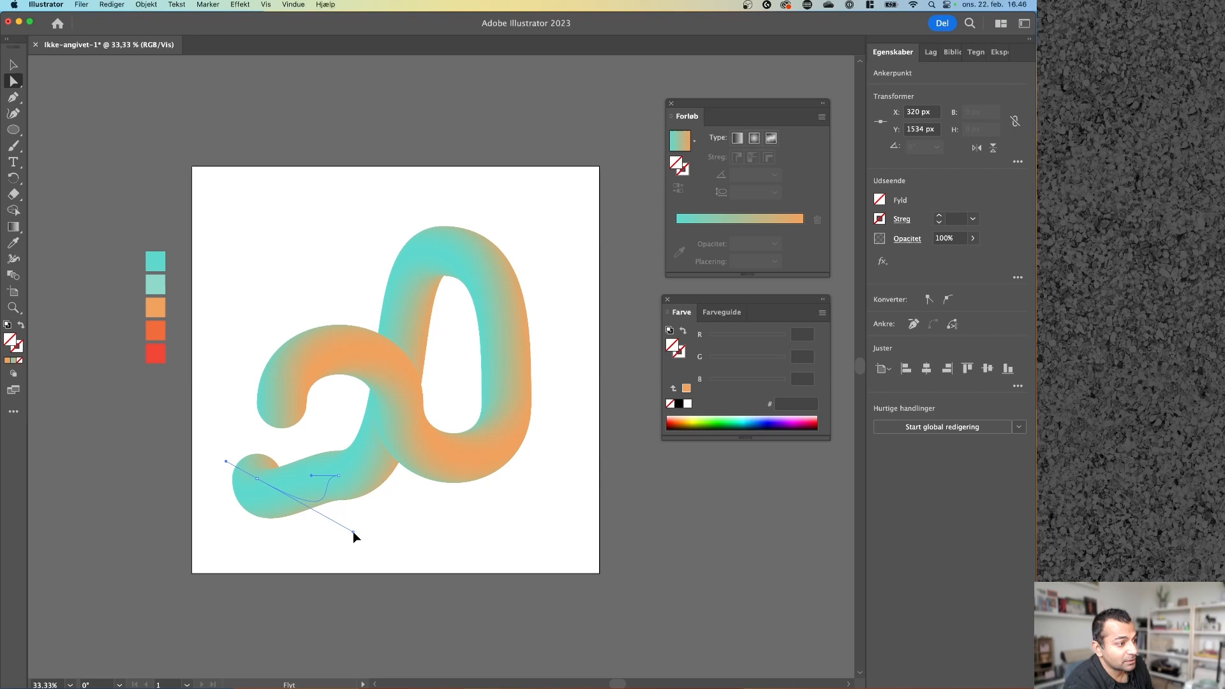
drag(355, 537, 283, 444)
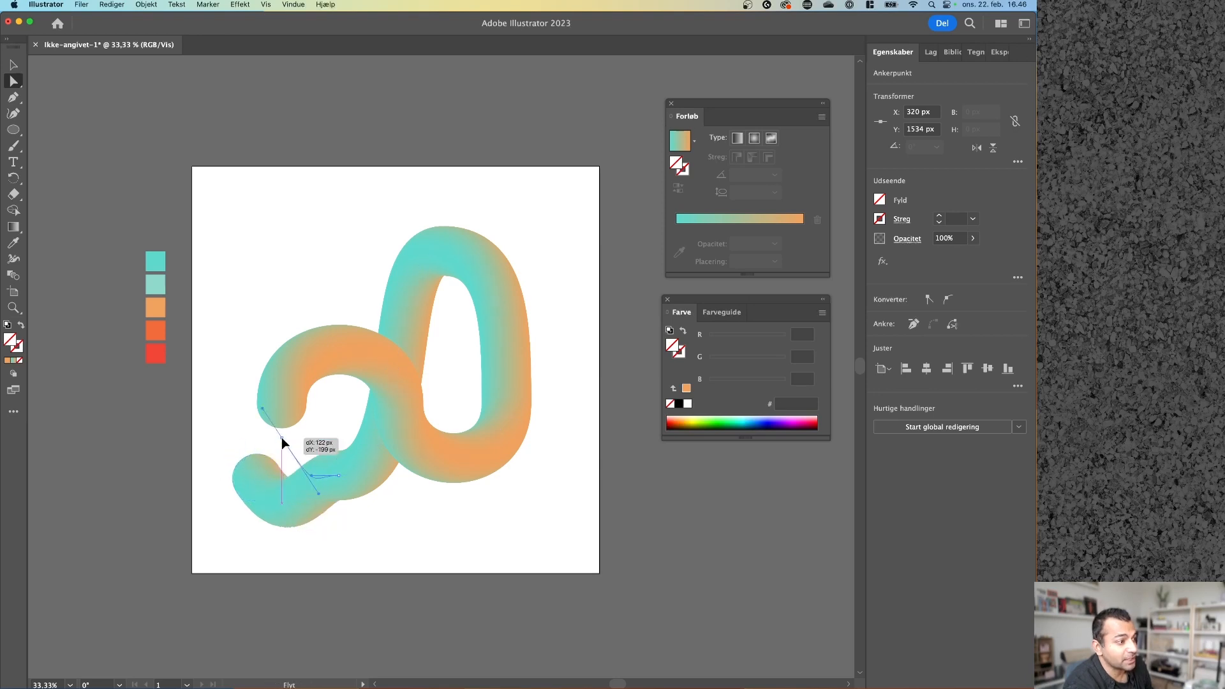
drag(282, 443, 342, 477)
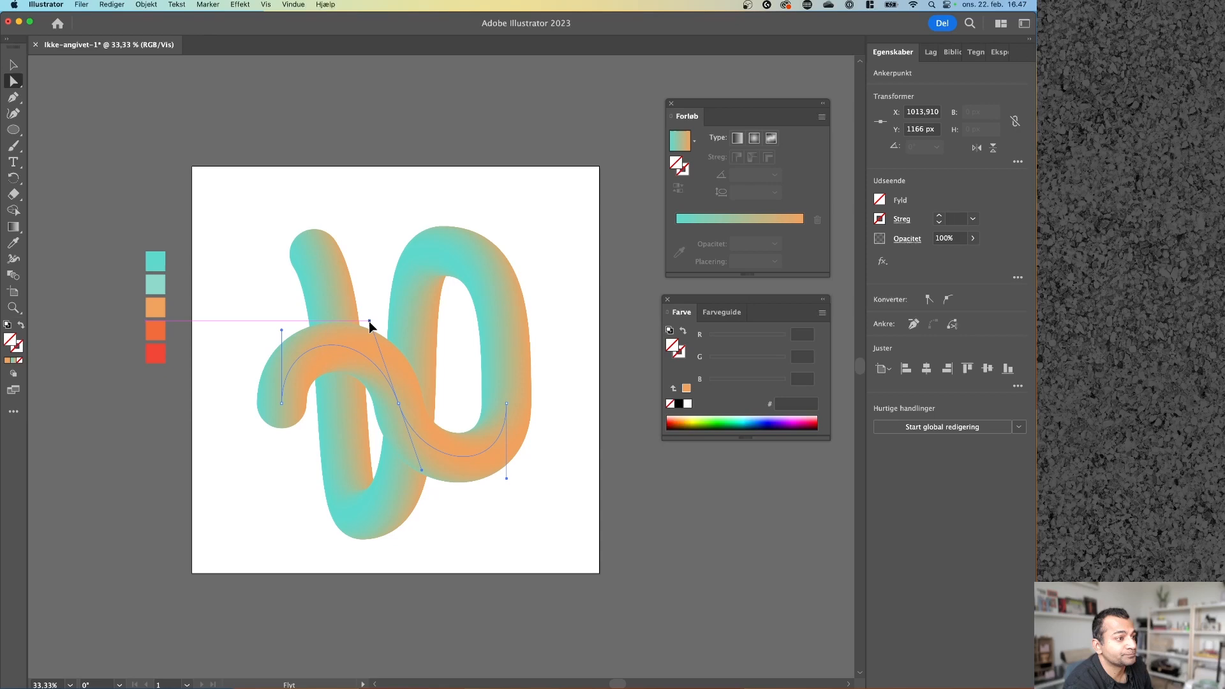
click(264, 505)
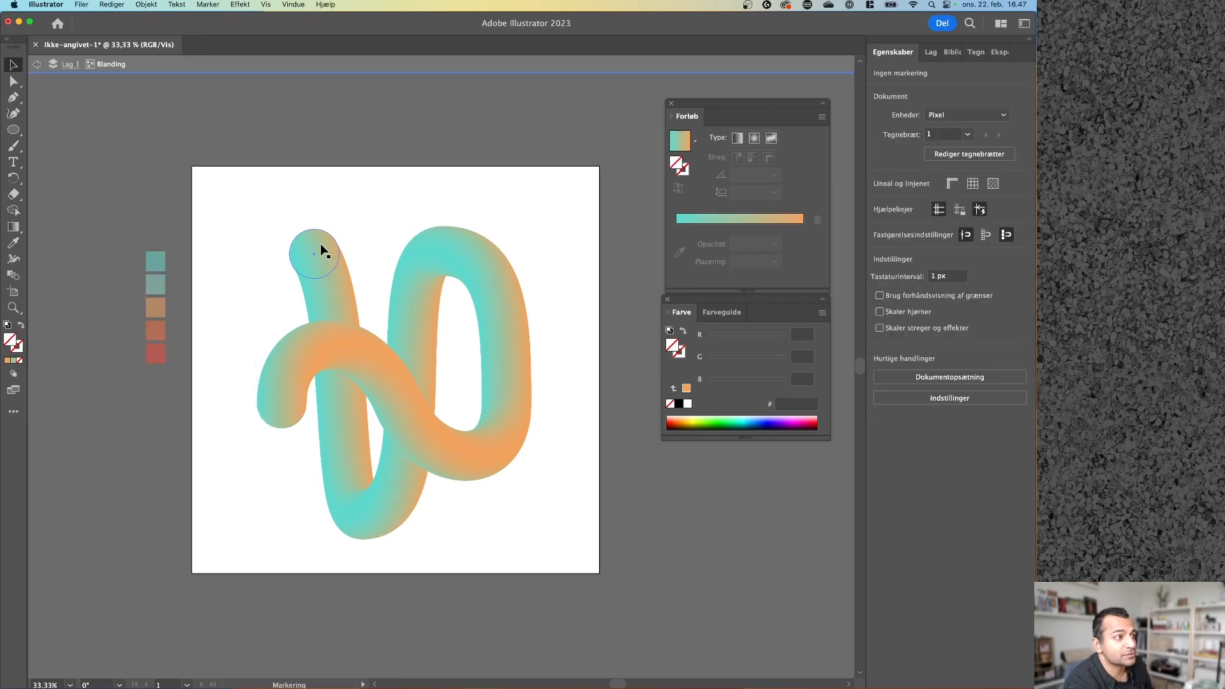
Select the ribbon's top end circle and rotate it about 225 degrees
click(314, 254)
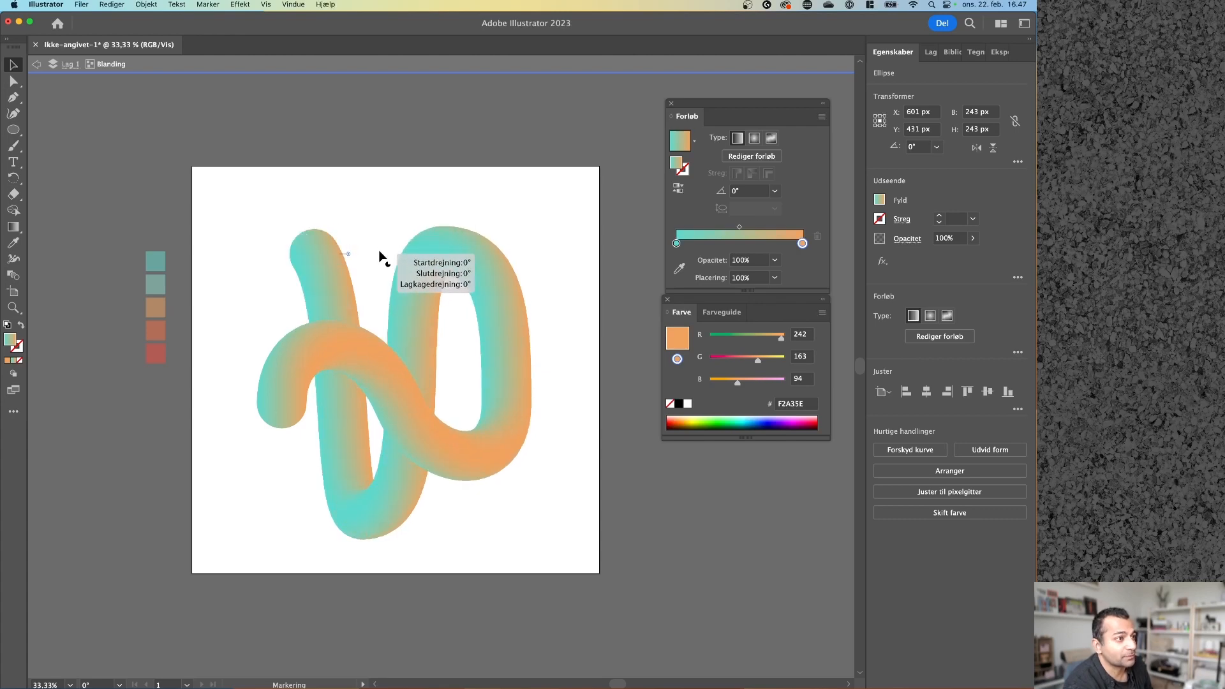
click(314, 254)
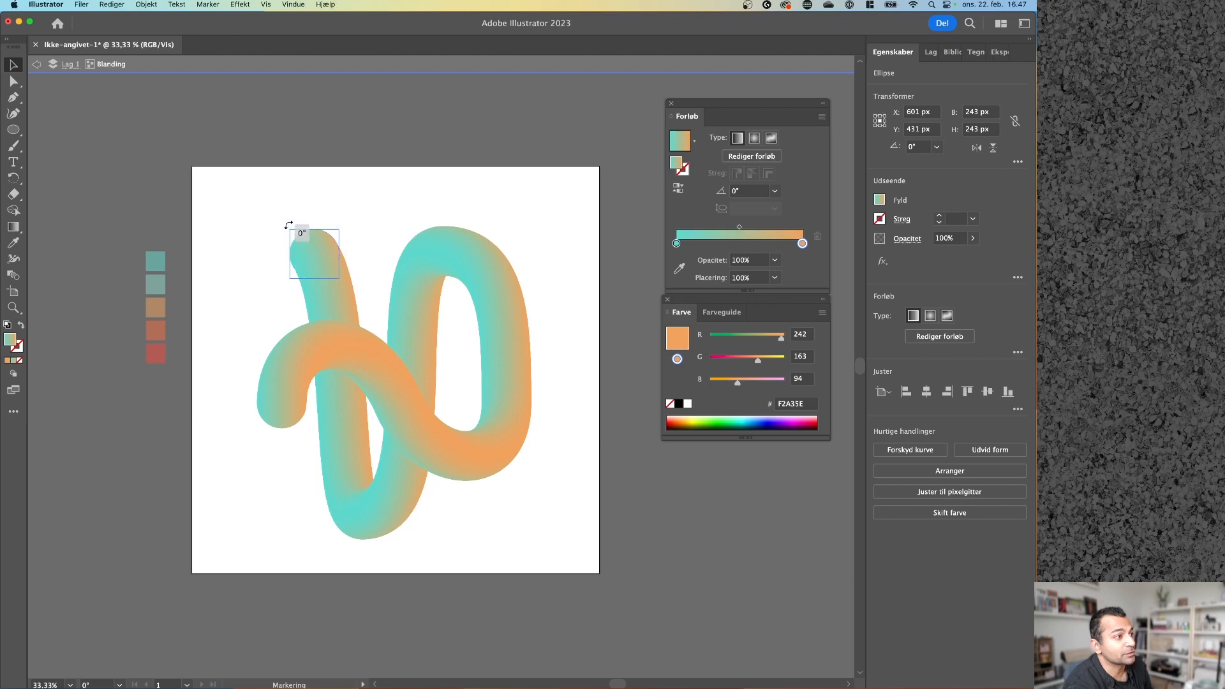
drag(301, 226, 274, 293)
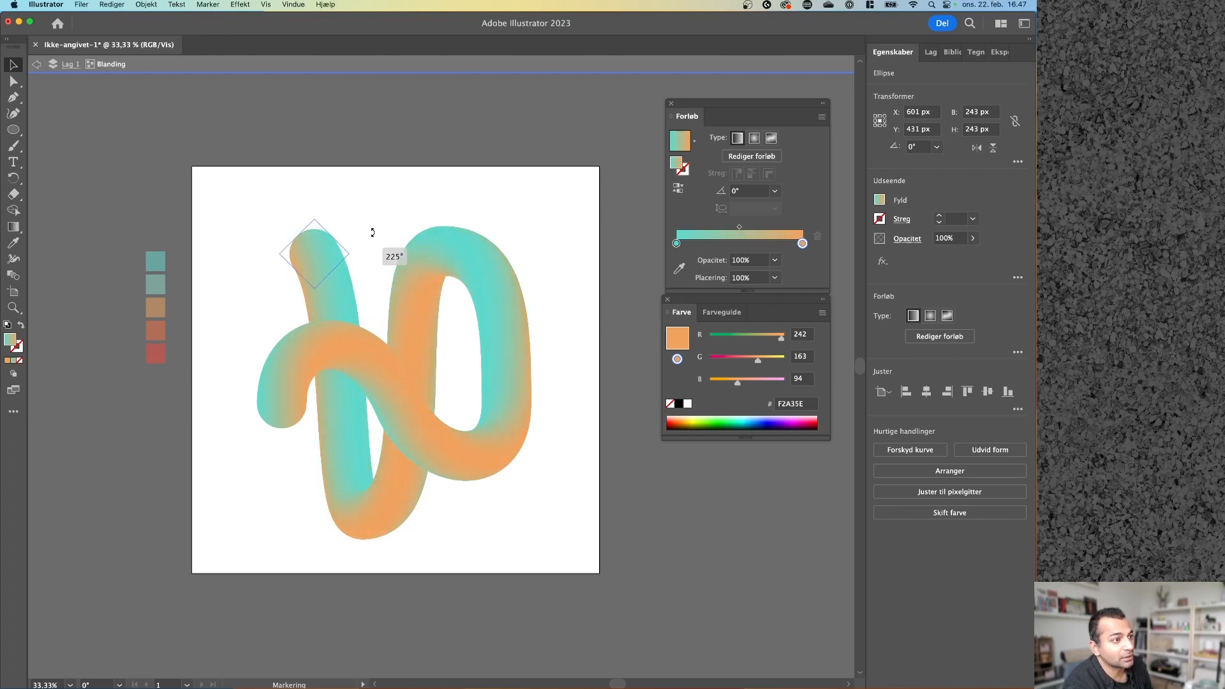
drag(312, 254, 281, 403)
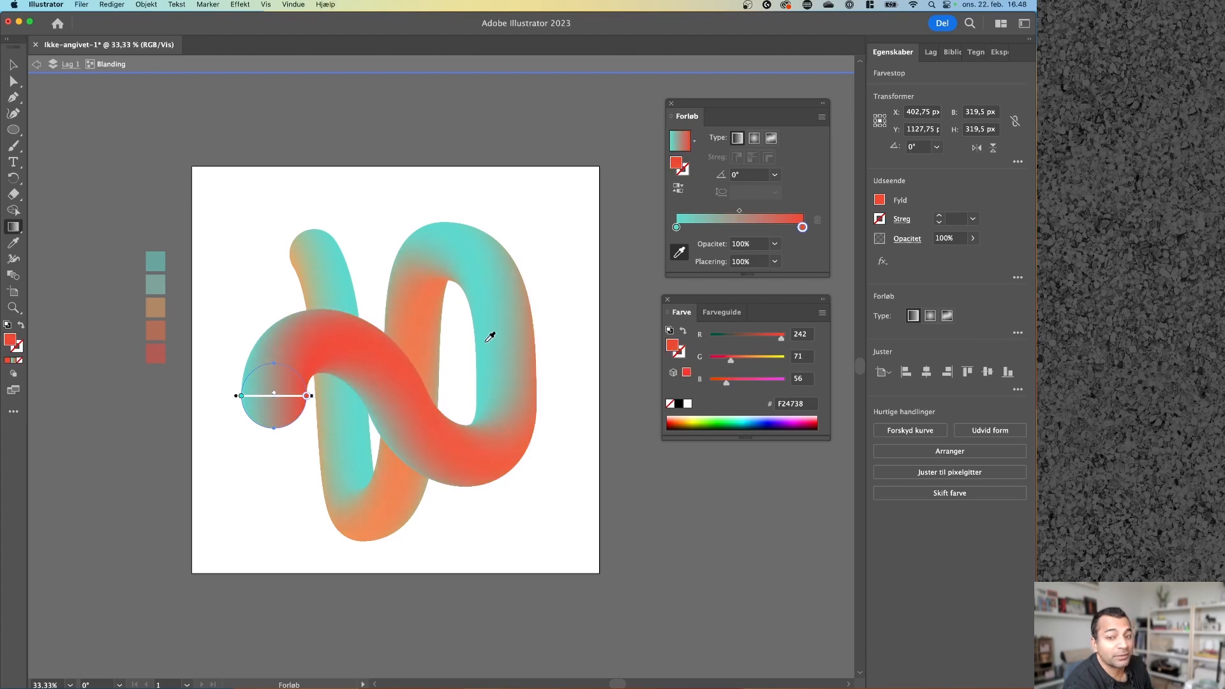
Eyedrop the red and teal palette swatches into the end circle's gradient stops
click(261, 358)
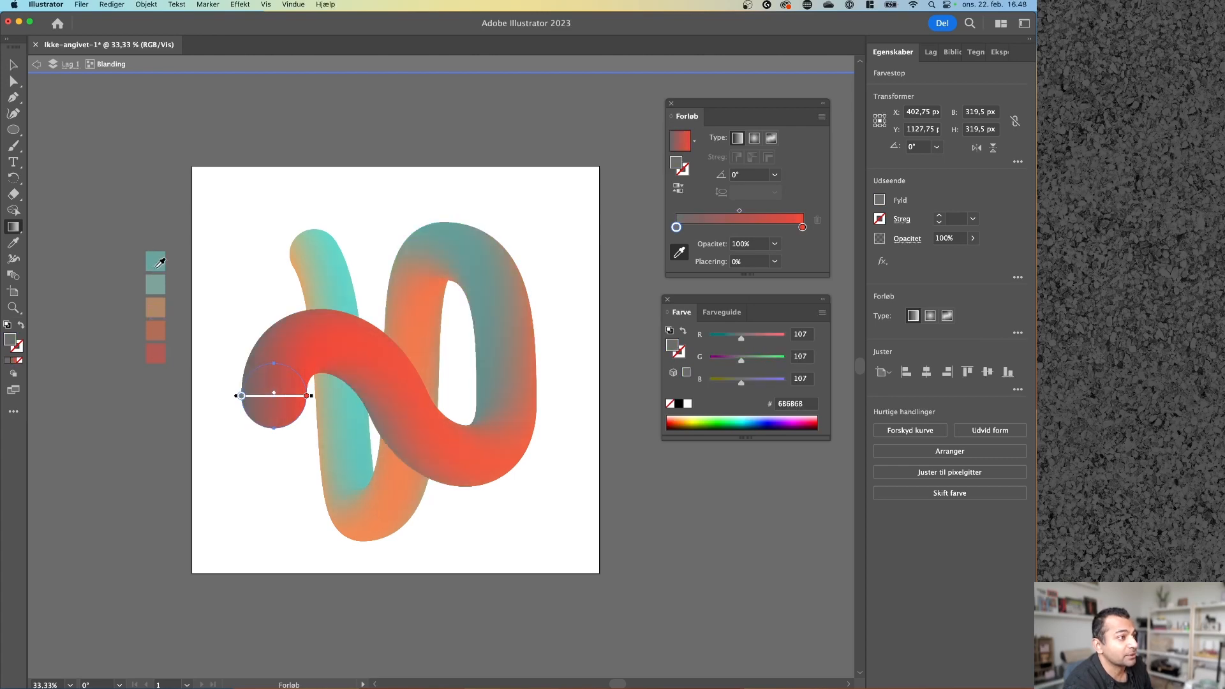
click(155, 260)
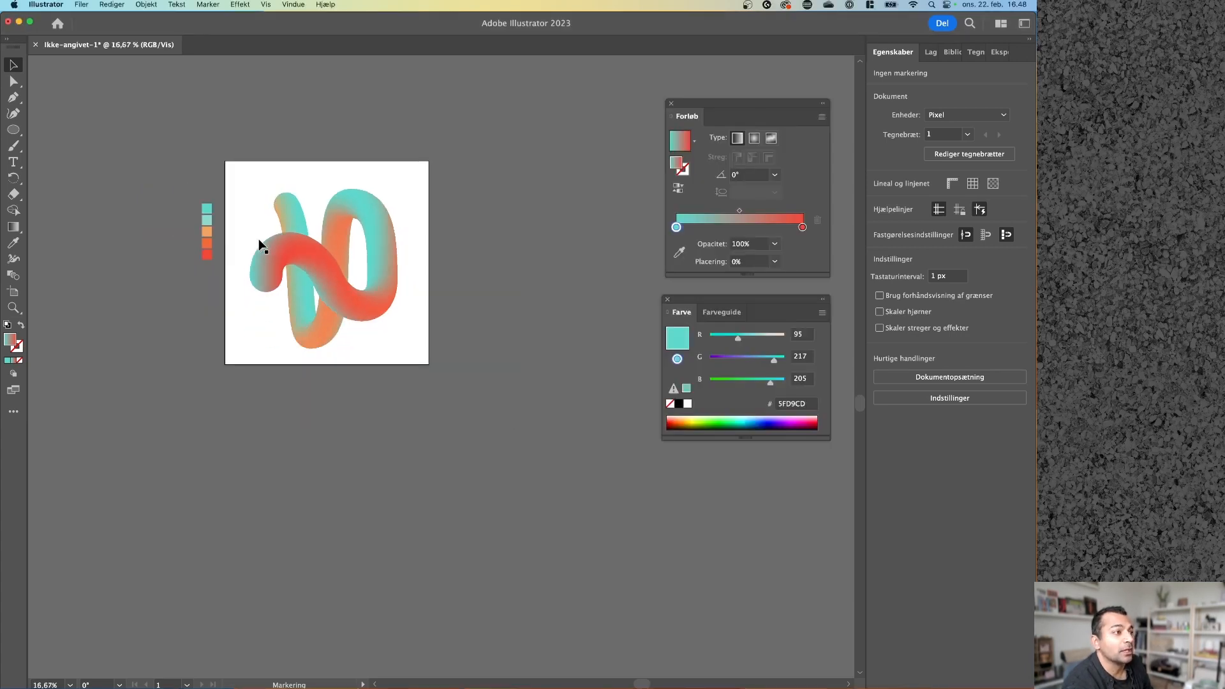
Use Replace Spine to wrap the ribbon copy around the newly drawn circle
click(292, 246)
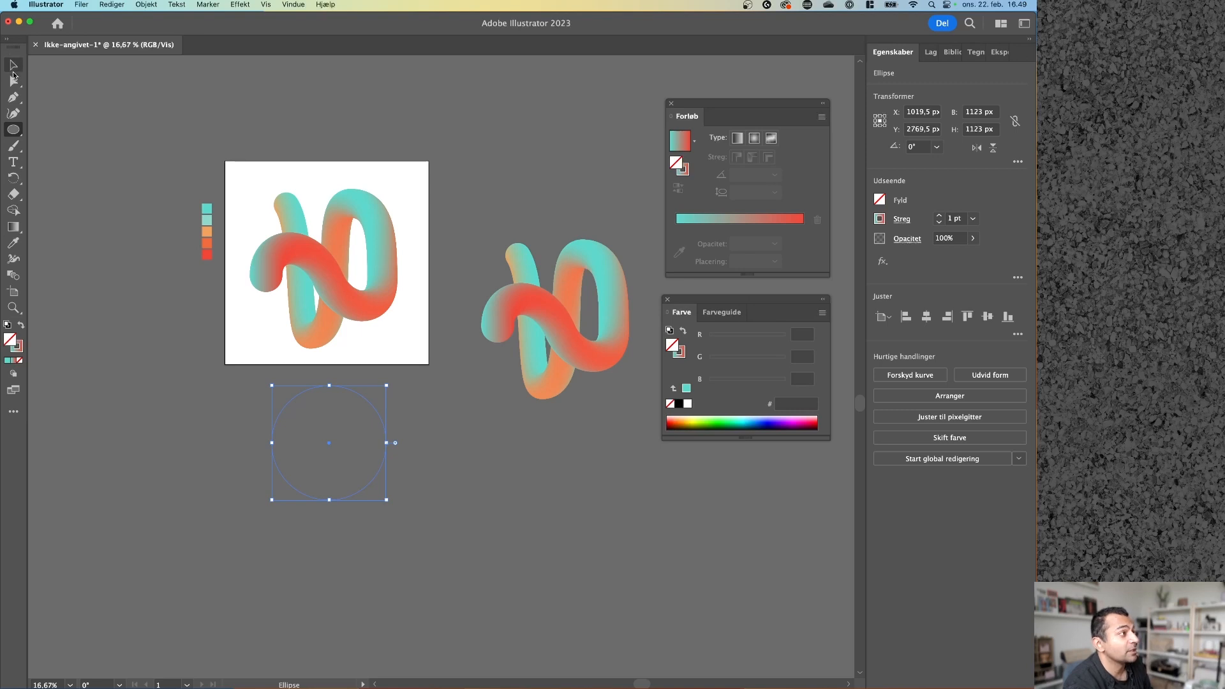
click(146, 5)
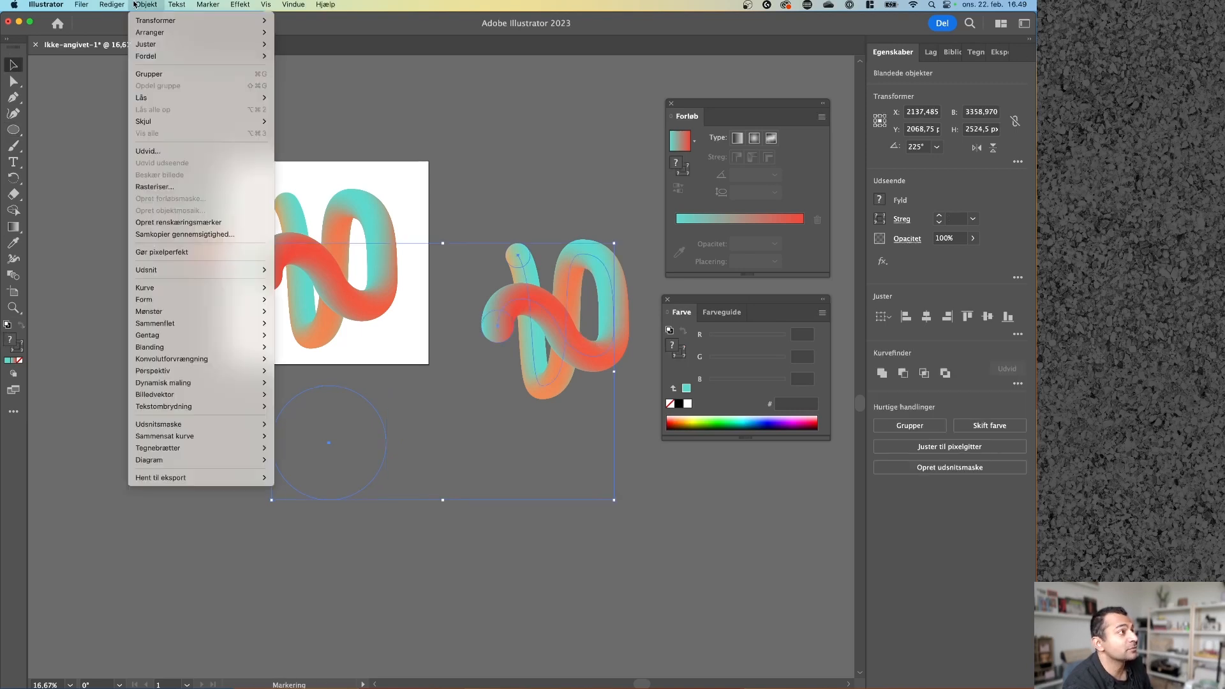
mouse_move(195, 335)
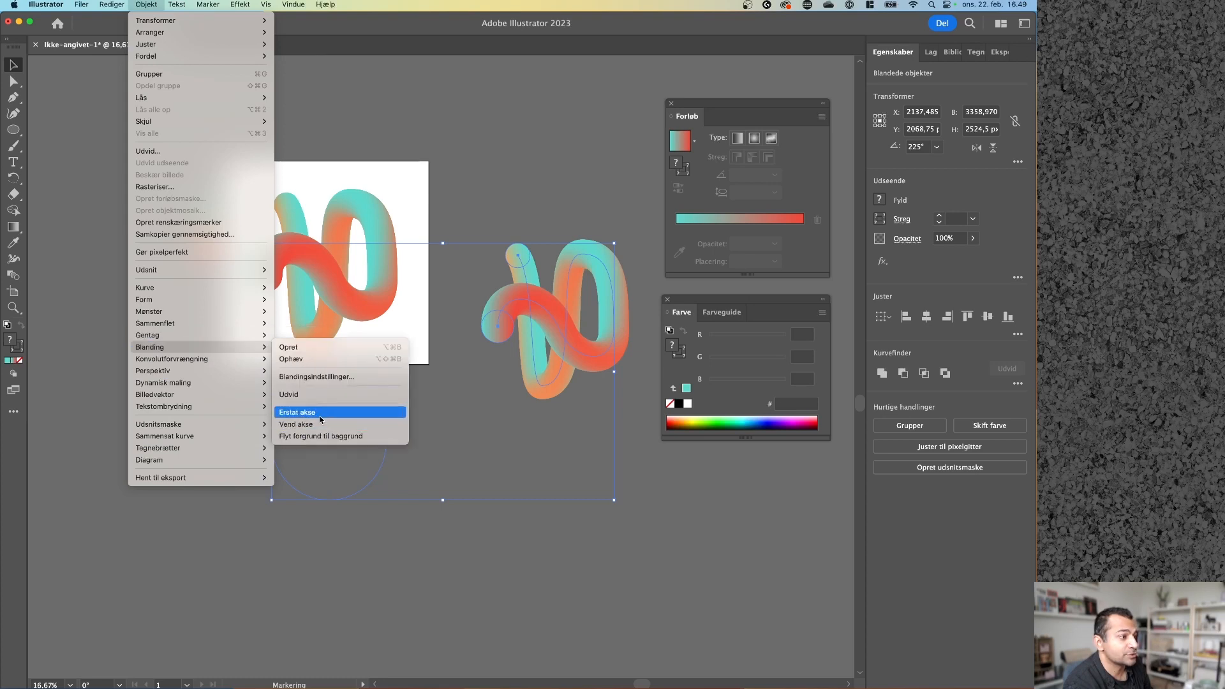
click(296, 412)
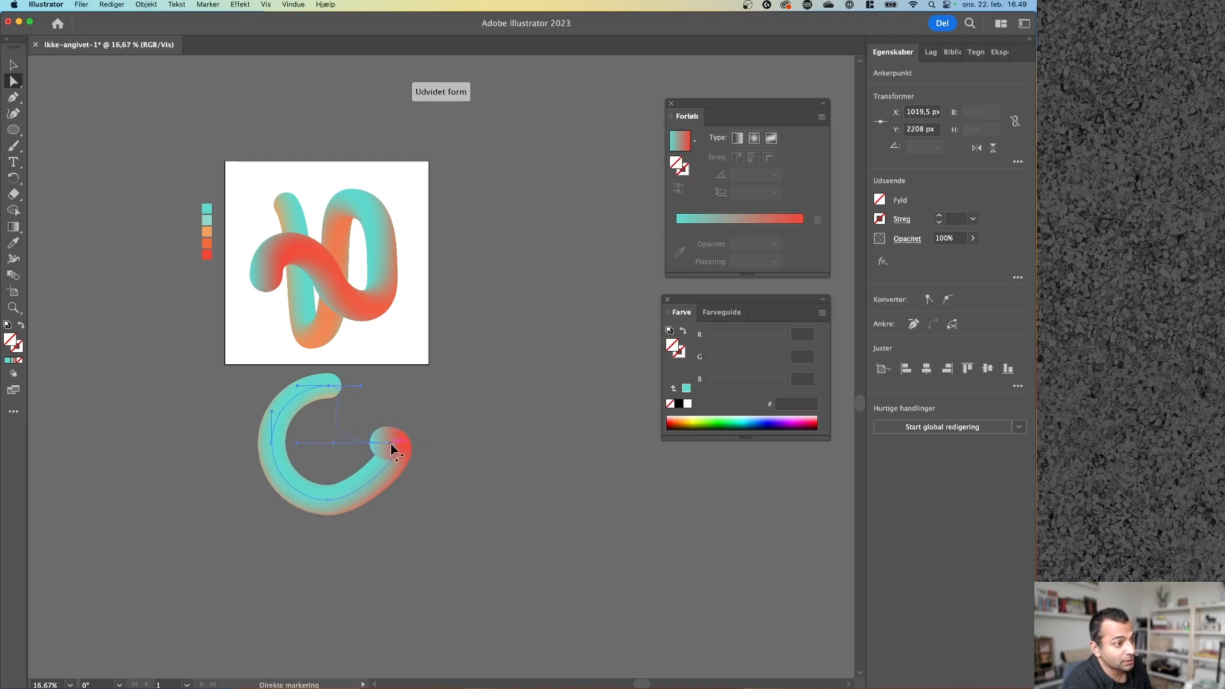
Drag the ribbon spine's red end anchor inward into a curl, then deselect
drag(391, 449, 340, 442)
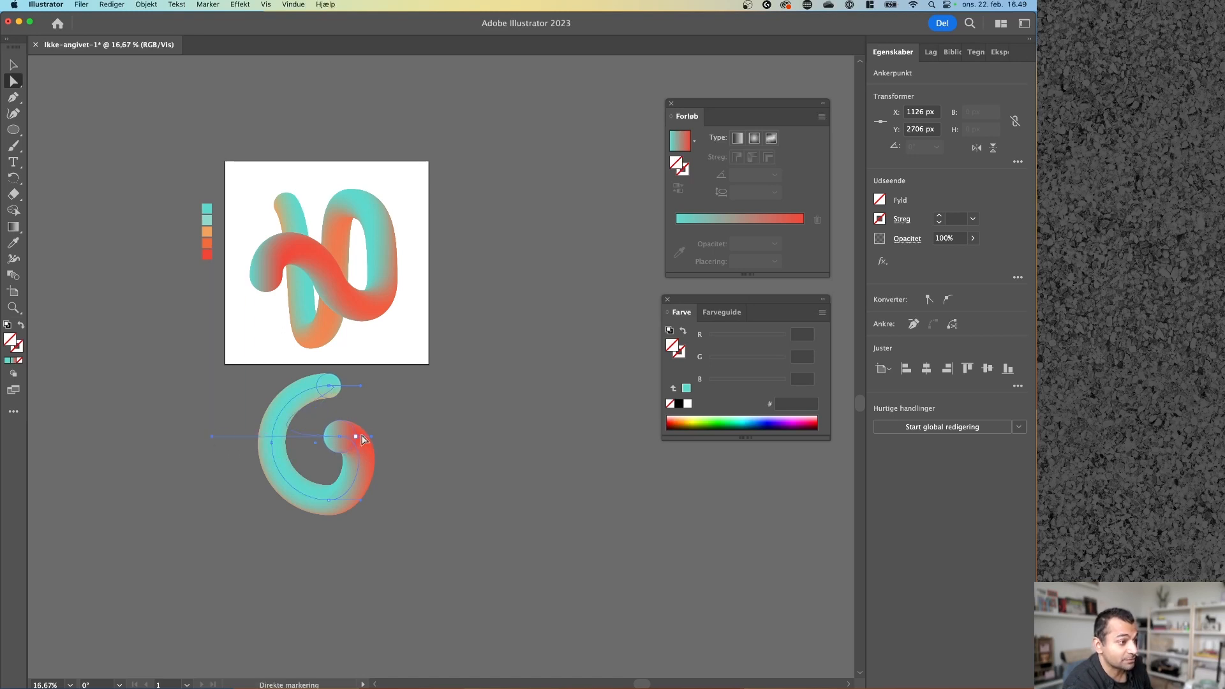
click(428, 522)
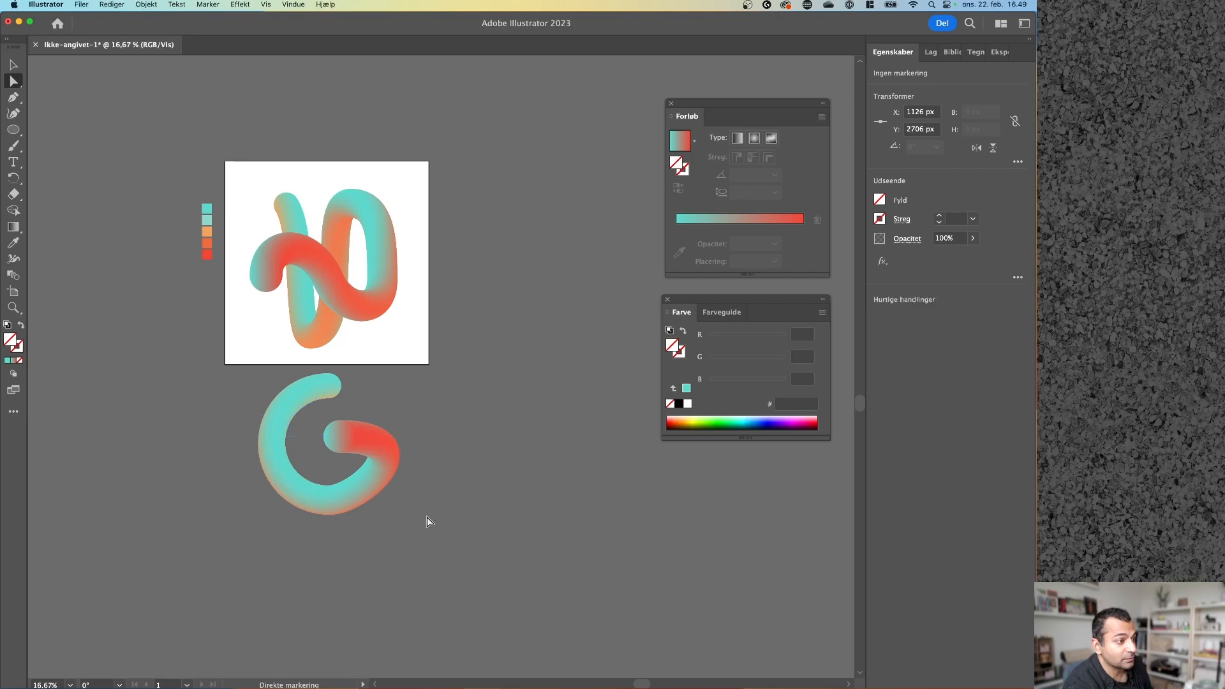